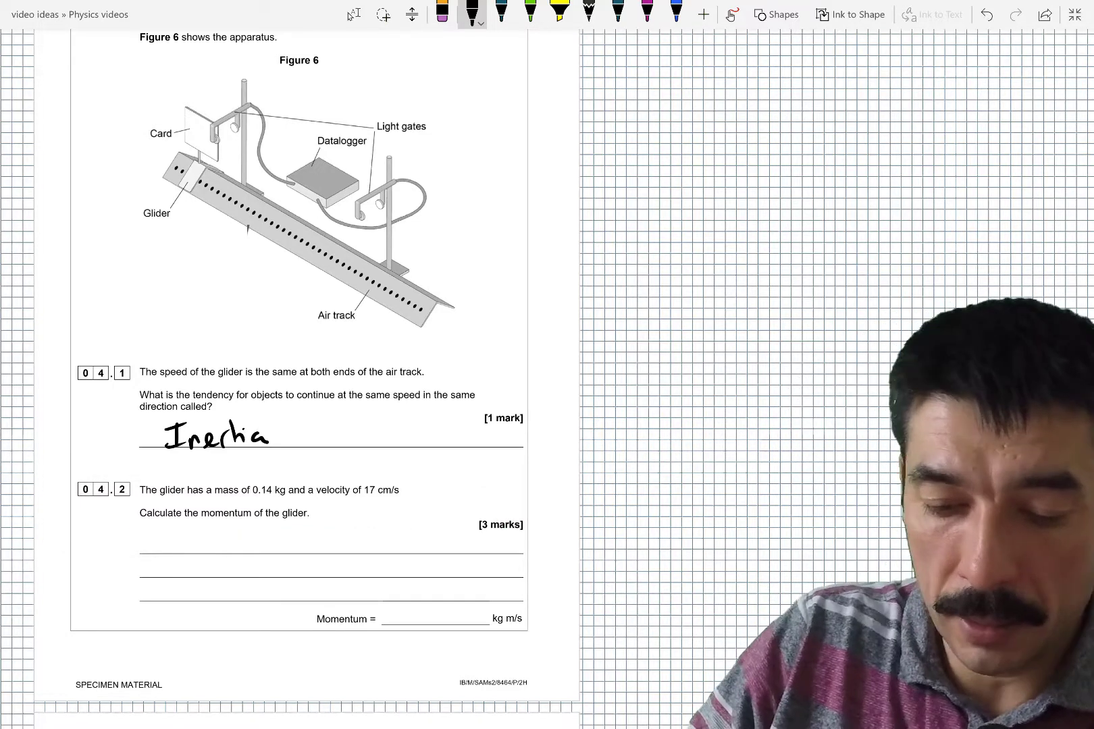
# Step: Handwrite Momentum = m×v under 04.2 and p = mv beside it, and underline cm/s and kg m/s
pyautogui.write('Momentum = m x v')
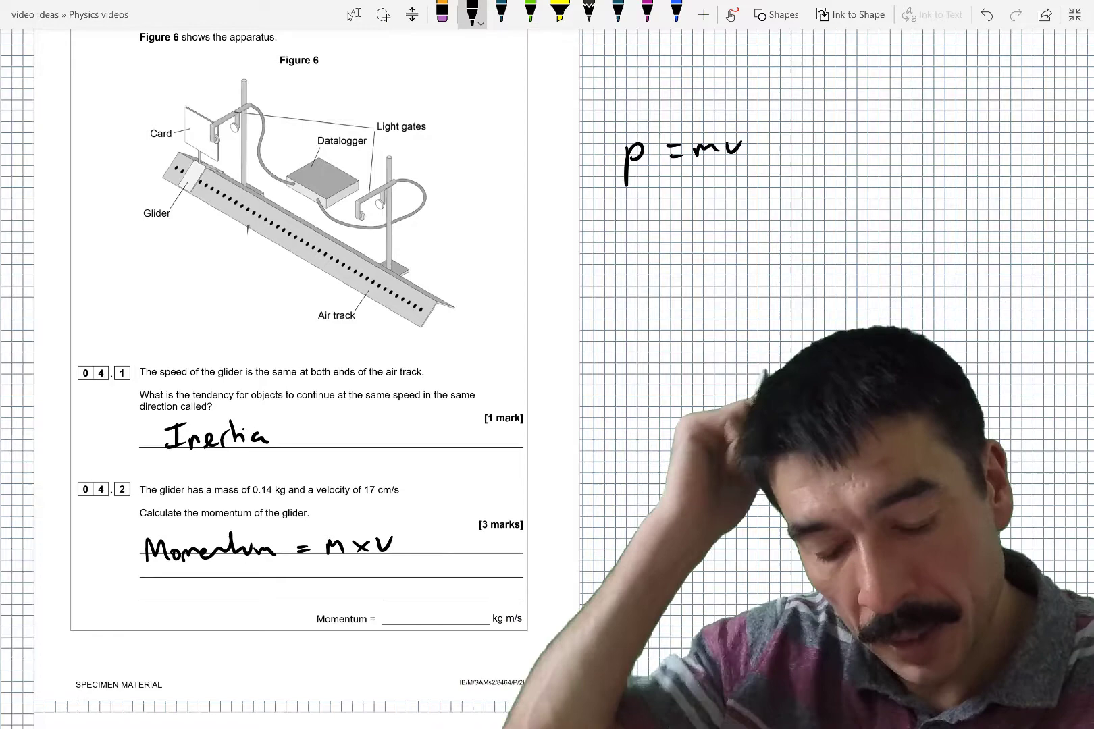
pyautogui.moveTo(482, 628); pyautogui.dragTo(527, 635)
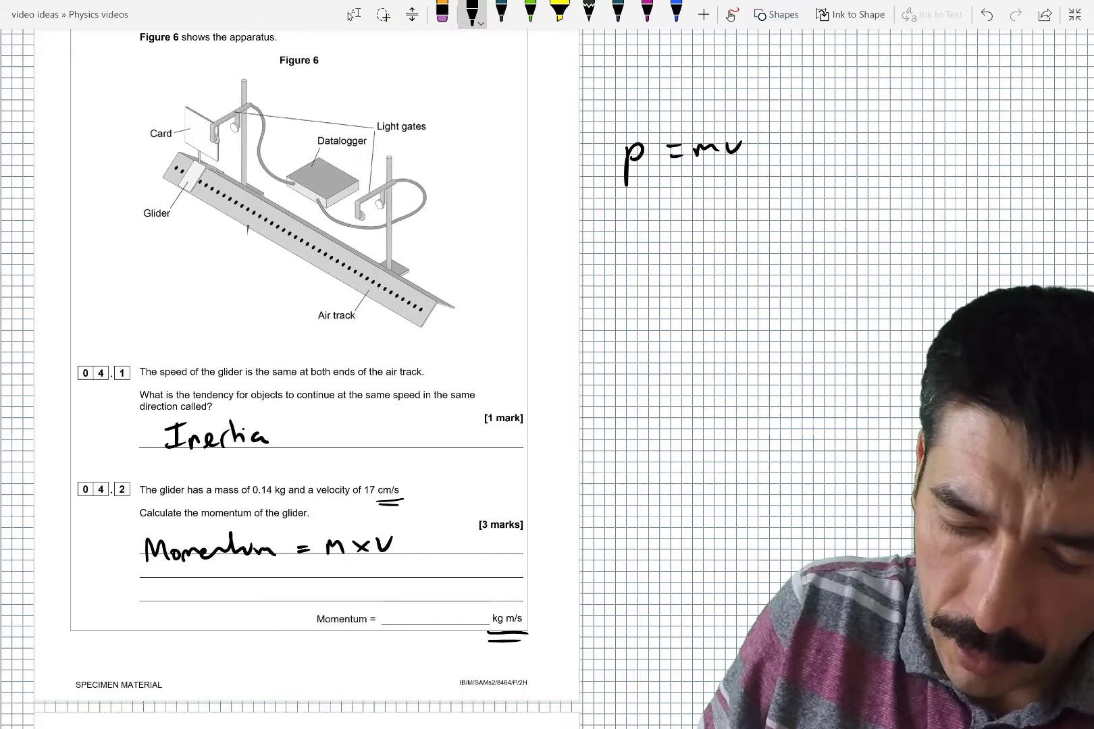
# Step: Write 0.14 × and convert 17 cm ÷ 100 to 0.17 m and 17×10⁻²
pyautogui.write('0.14 x')
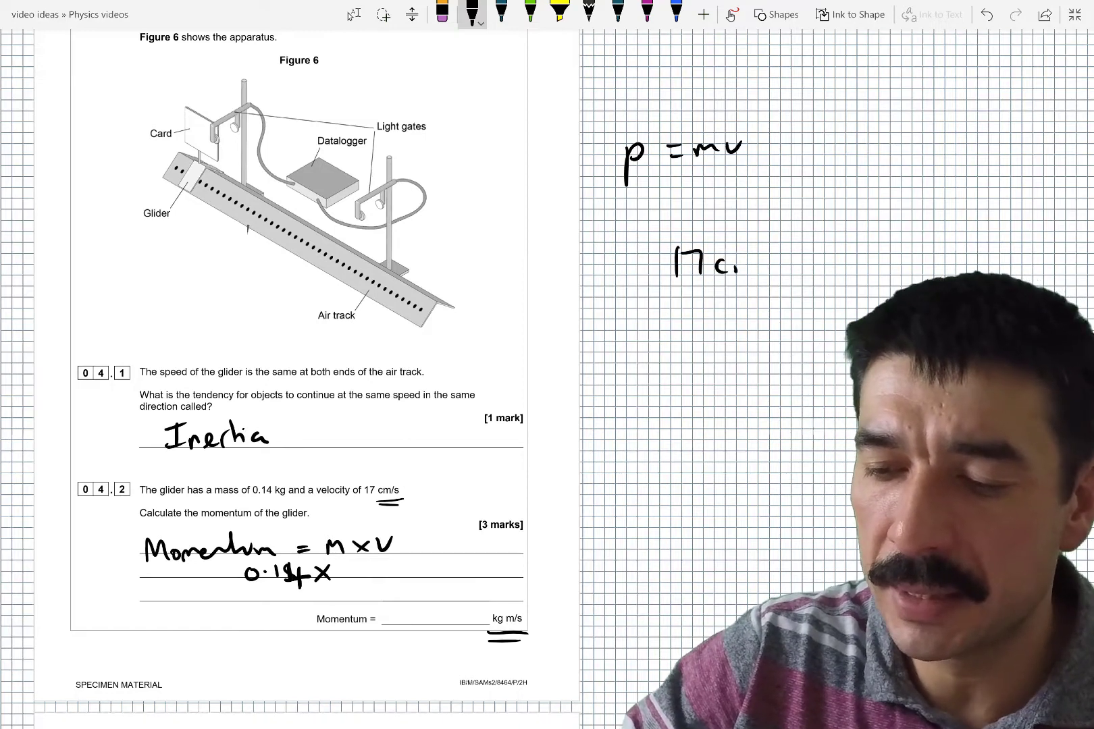
pyautogui.write('m')
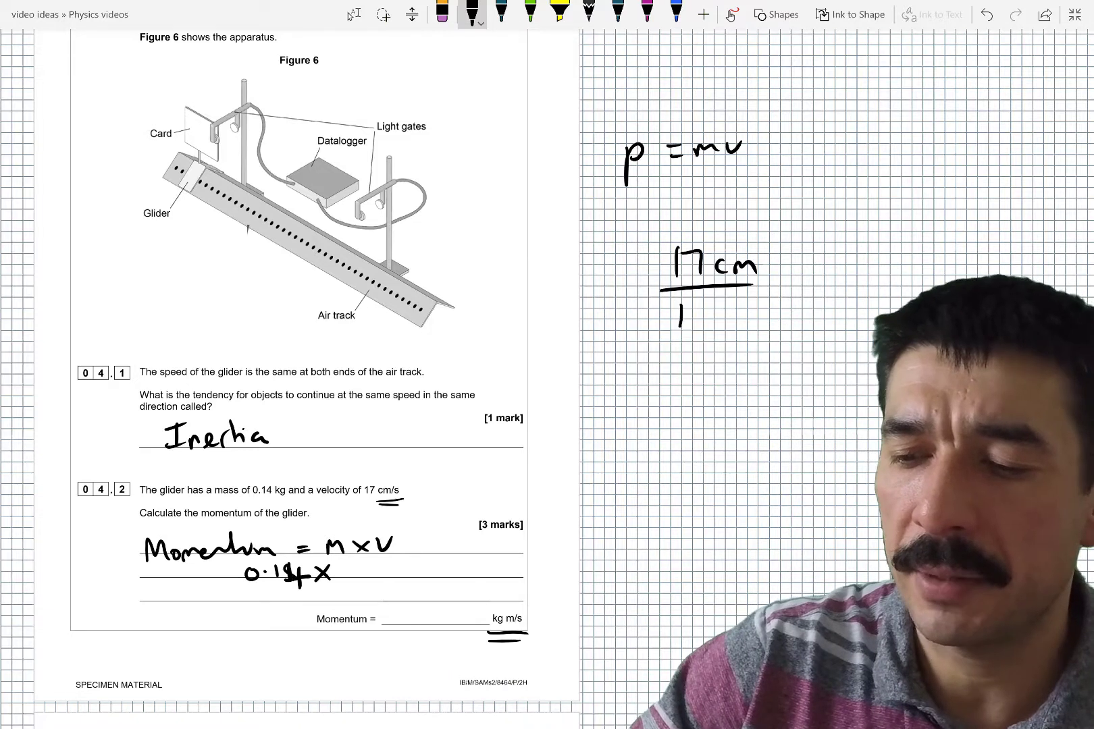
pyautogui.write('00')
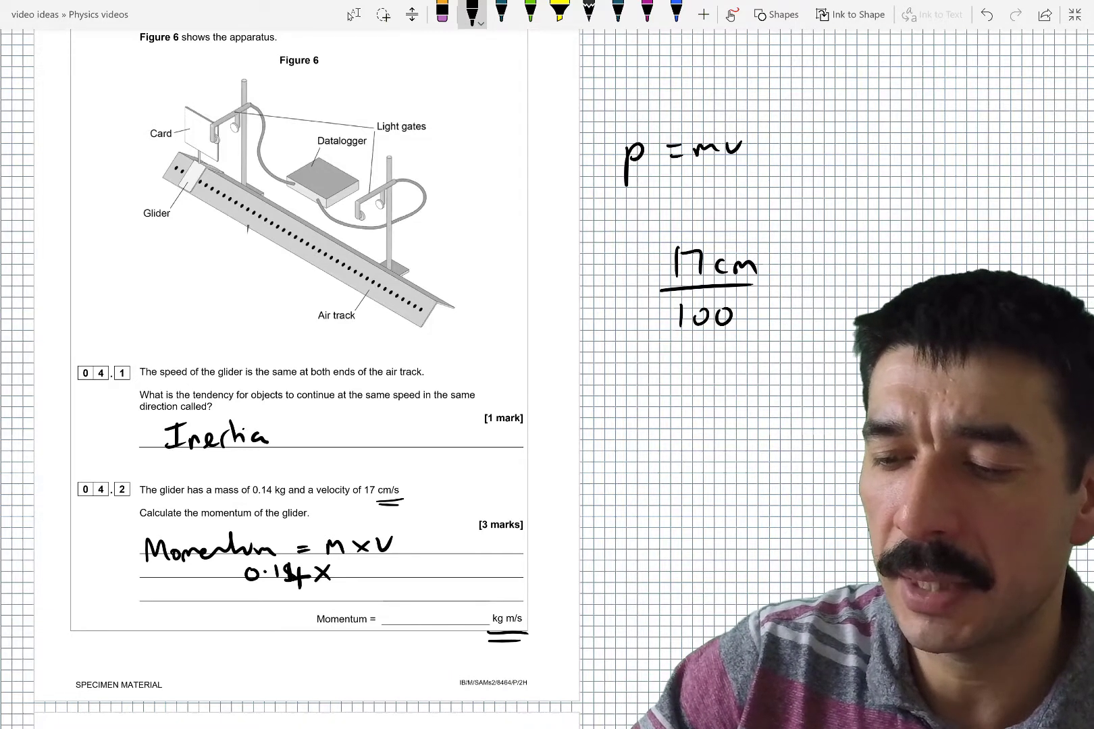
pyautogui.click(701, 262)
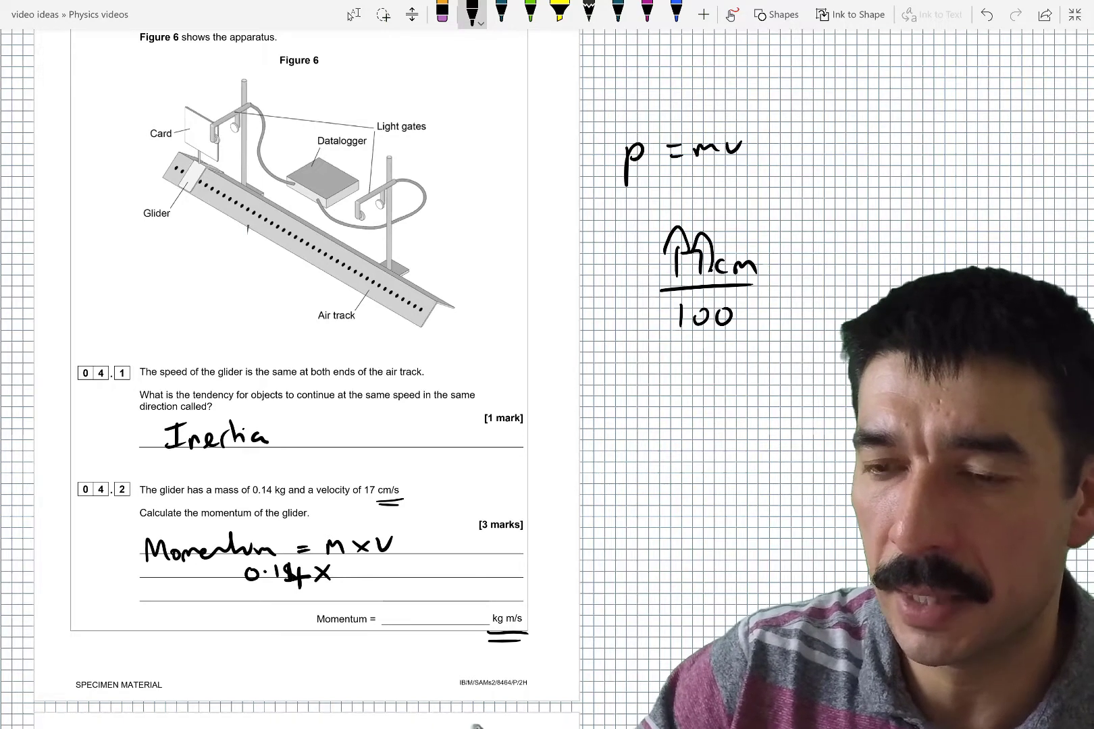
pyautogui.write('0.17m')
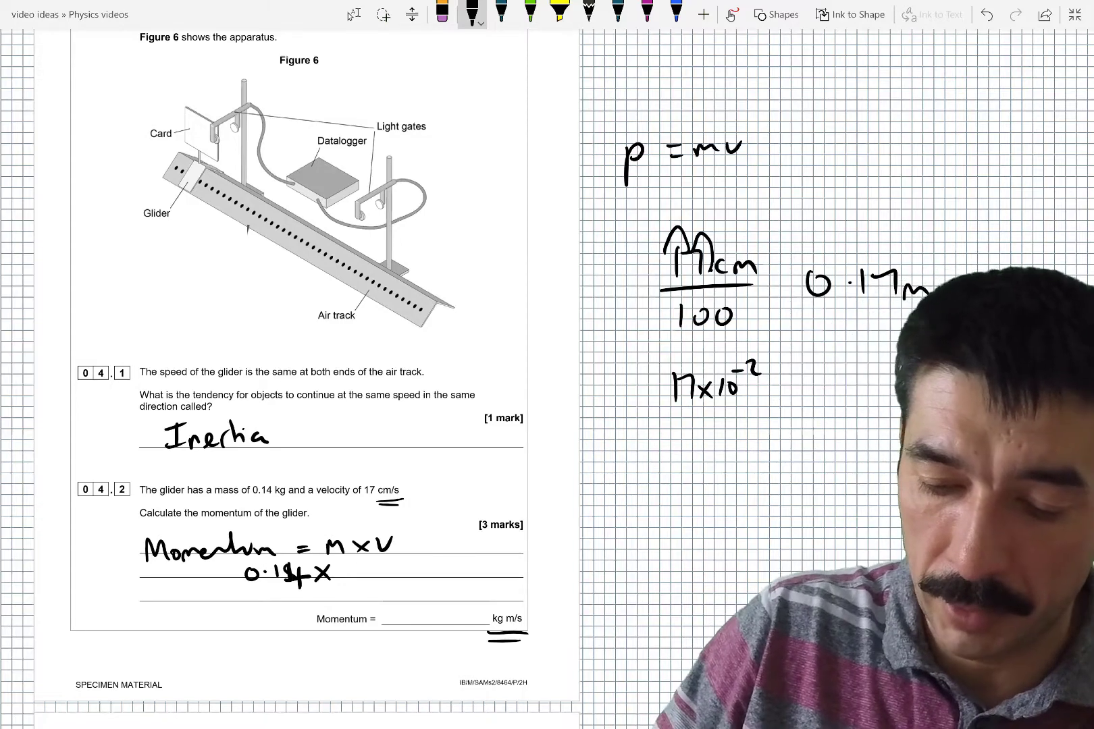
# Step: Write 17×10⁻² giving a momentum of 0.024, then scroll toward question 04.3
pyautogui.write('17x10-2 =')
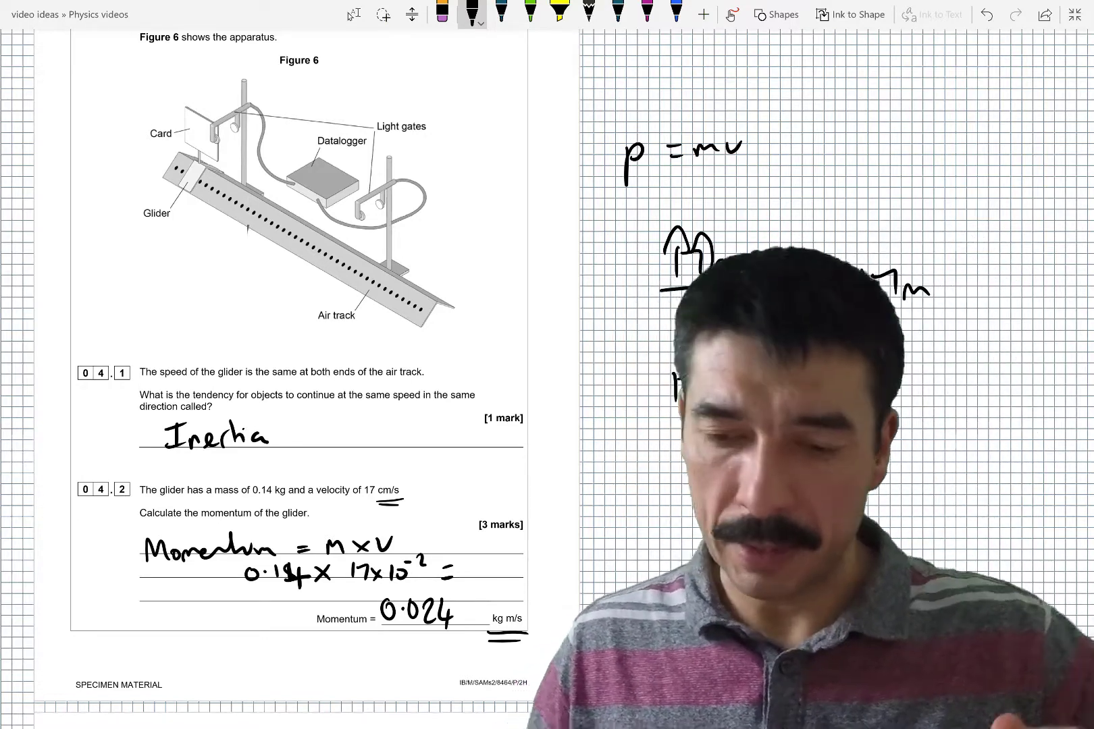
pyautogui.scroll(-3)
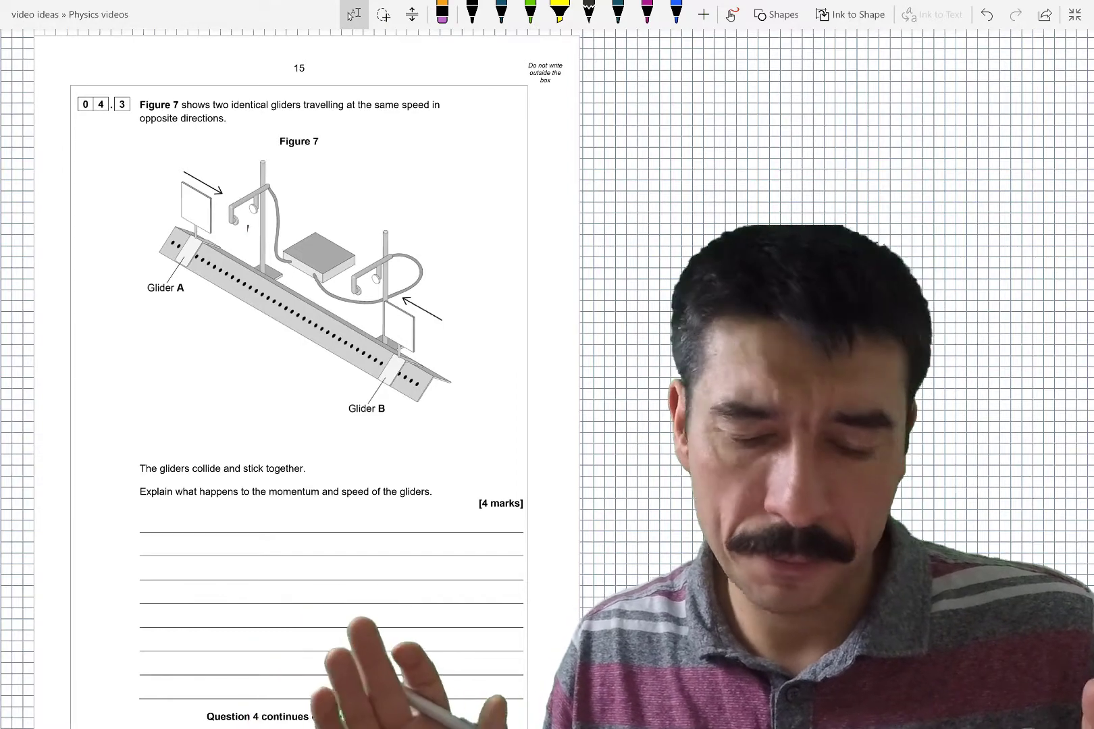
# Step: Scroll down to the colliding gliders question 04.3 and underline 'stick'
pyautogui.scroll(-3)
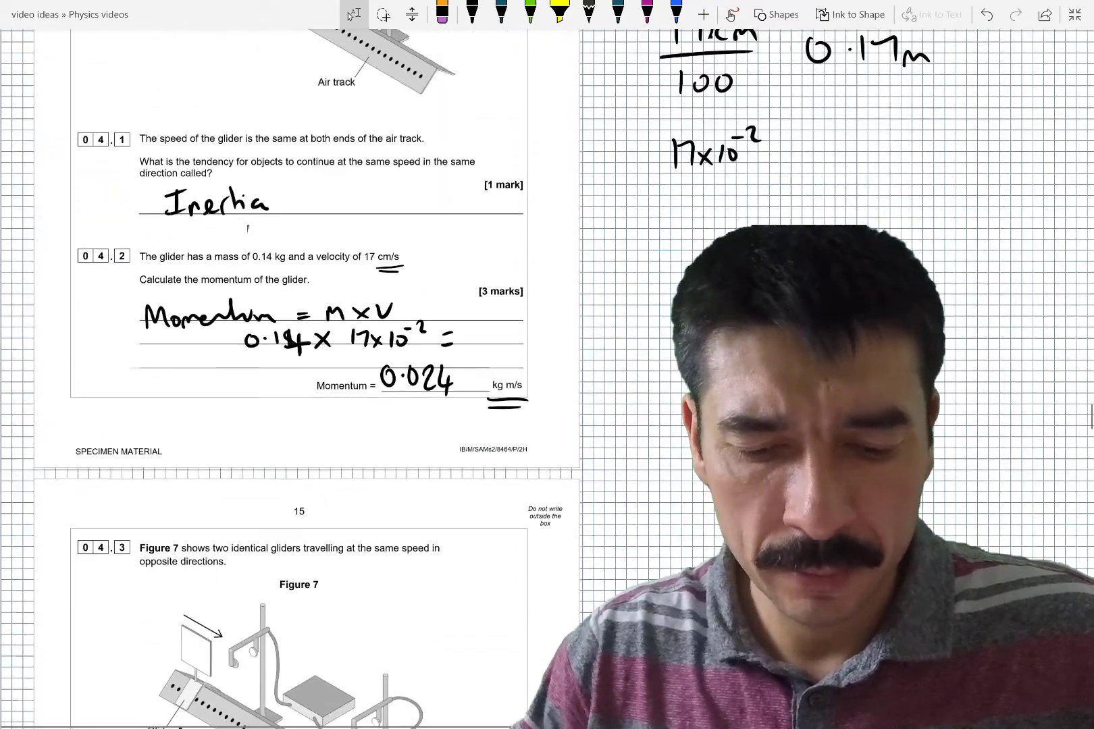
pyautogui.scroll(-3)
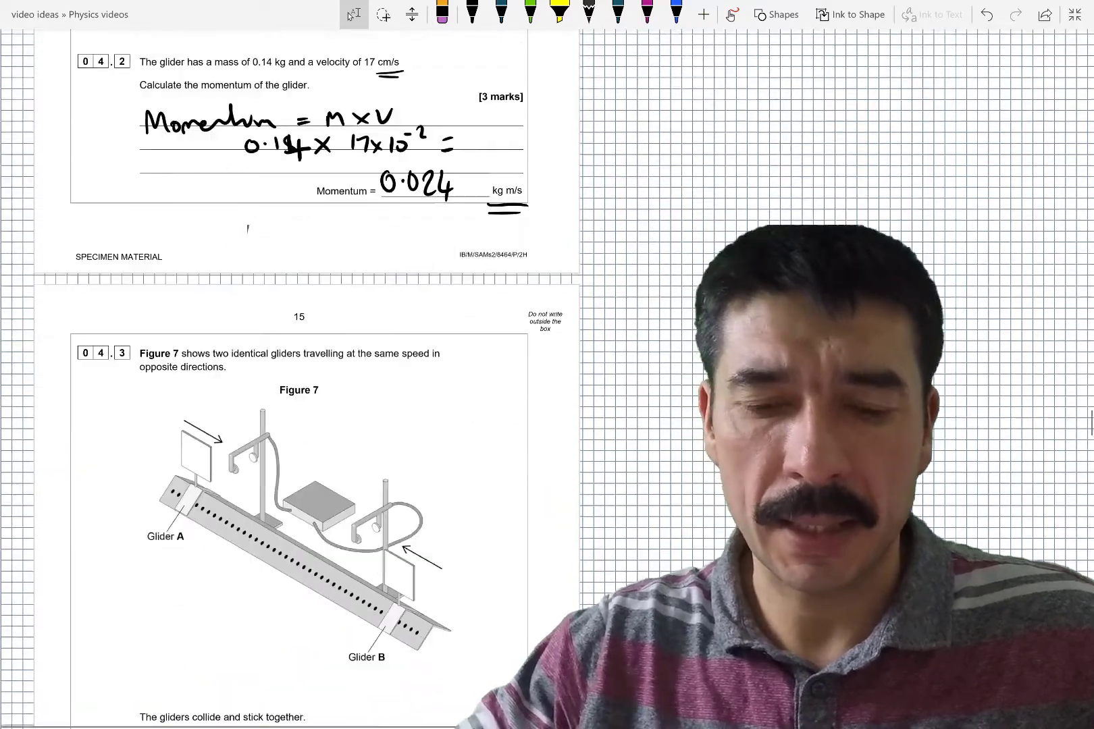
pyautogui.scroll(-3)
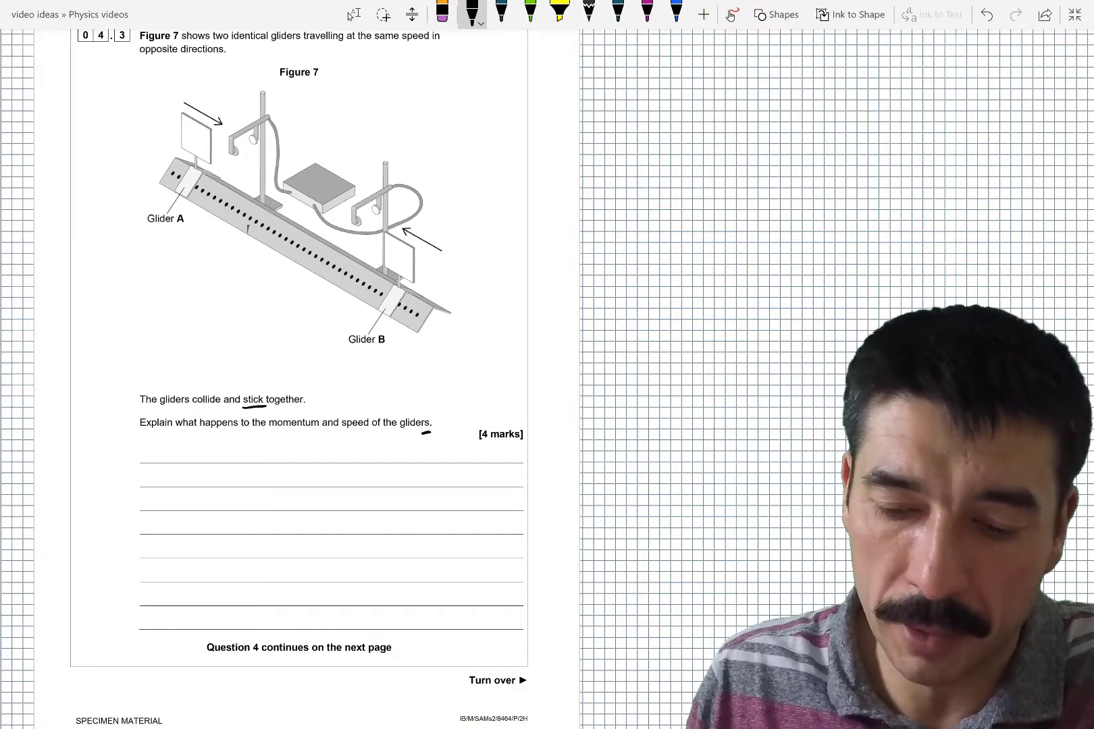
# Step: Handwrite that the gliders' momentum before the collision is the same as after
pyautogui.moveTo(143, 460); pyautogui.dragTo(165, 446)
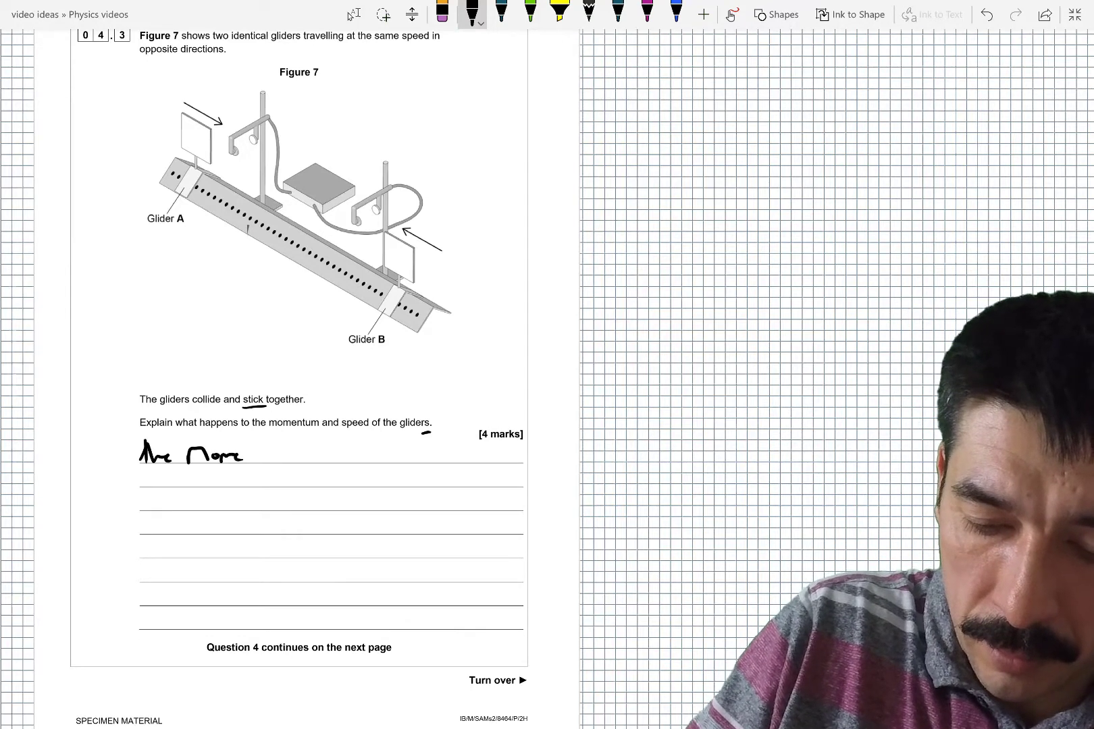
pyautogui.moveTo(251, 453); pyautogui.dragTo(328, 452)
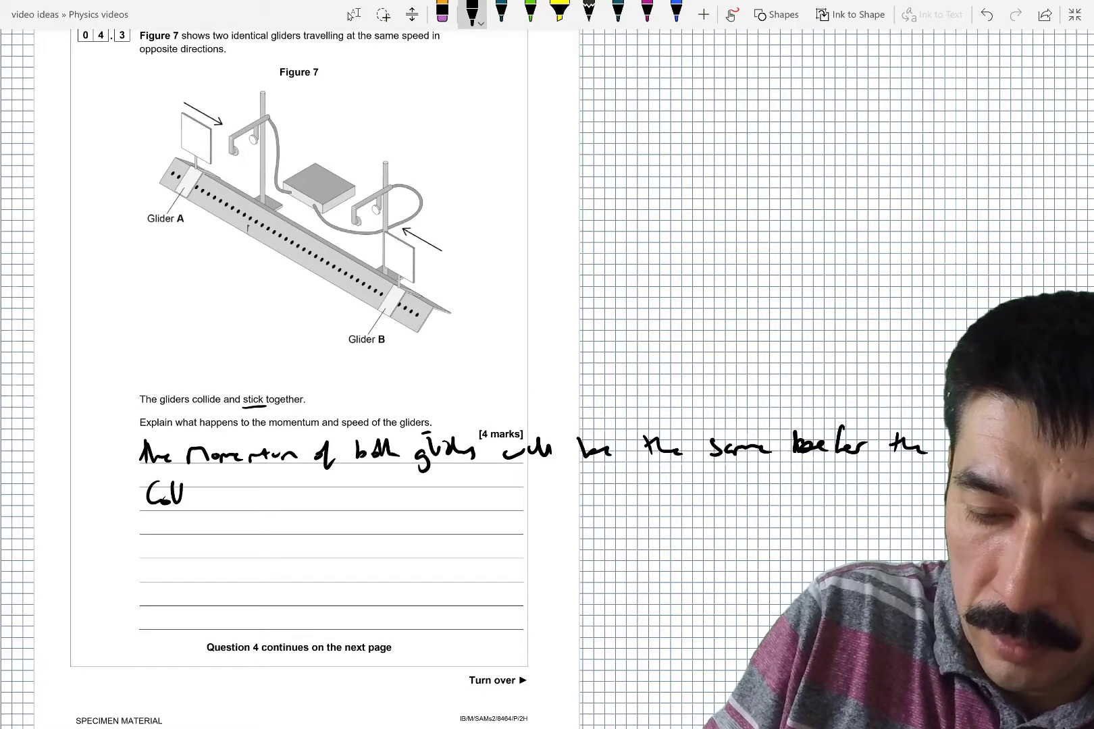
pyautogui.write('Collision a')
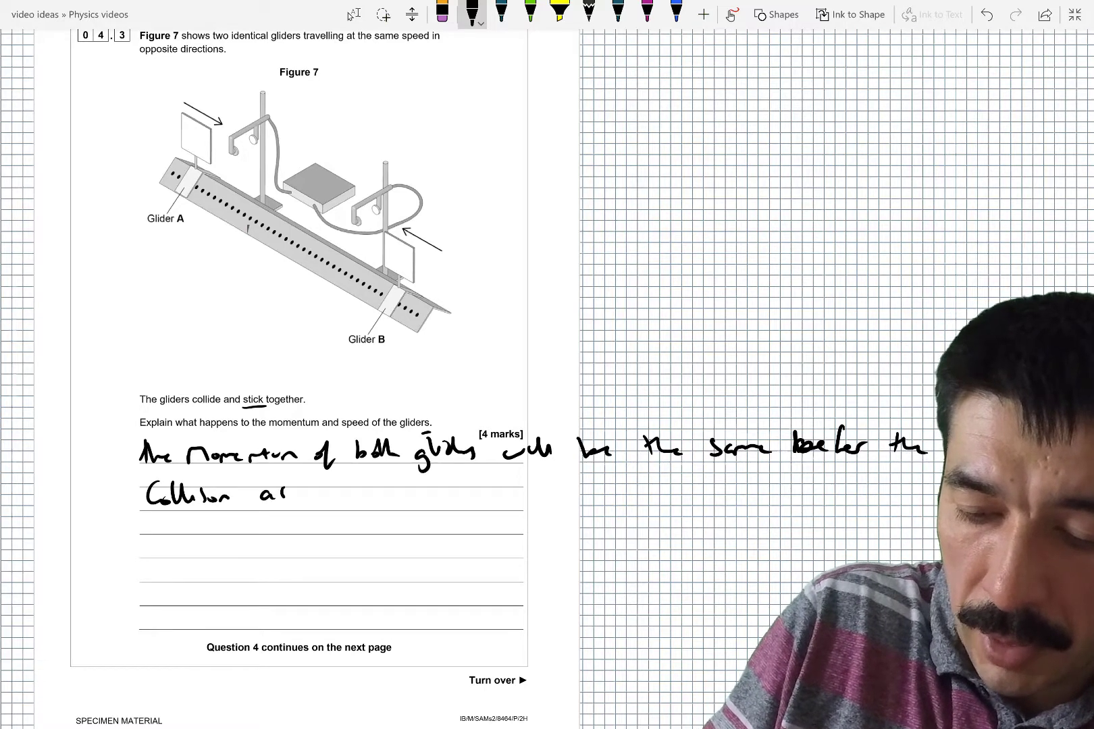
pyautogui.write('as it will be')
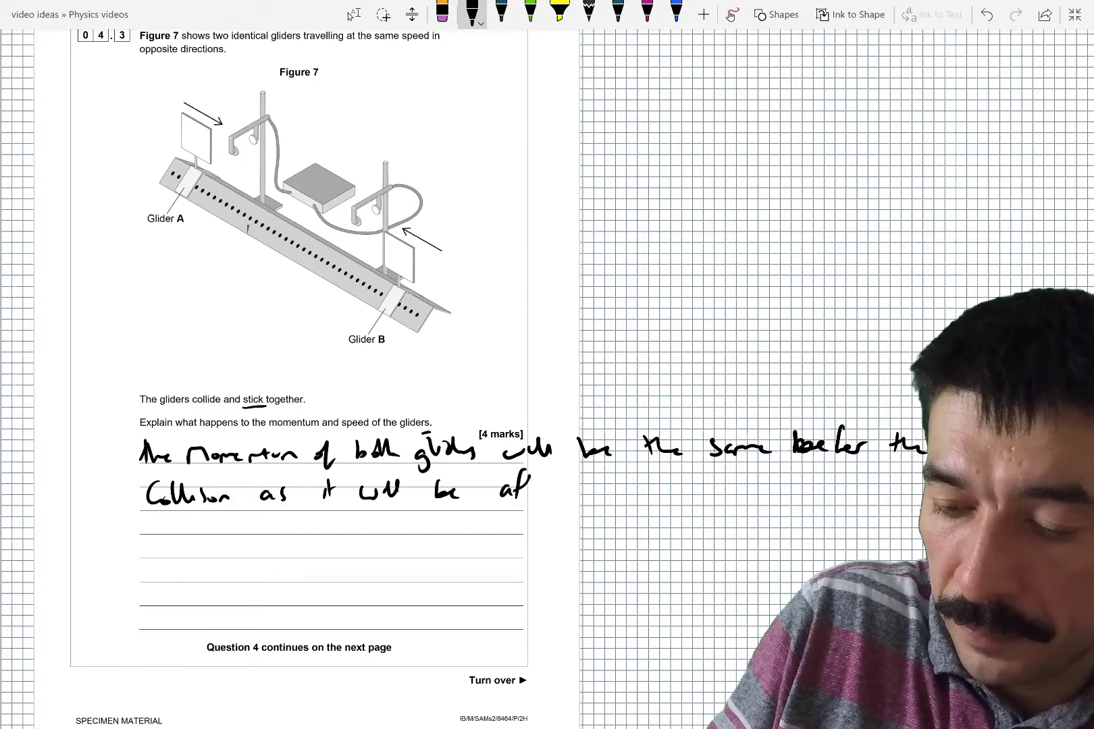
pyautogui.write('after .')
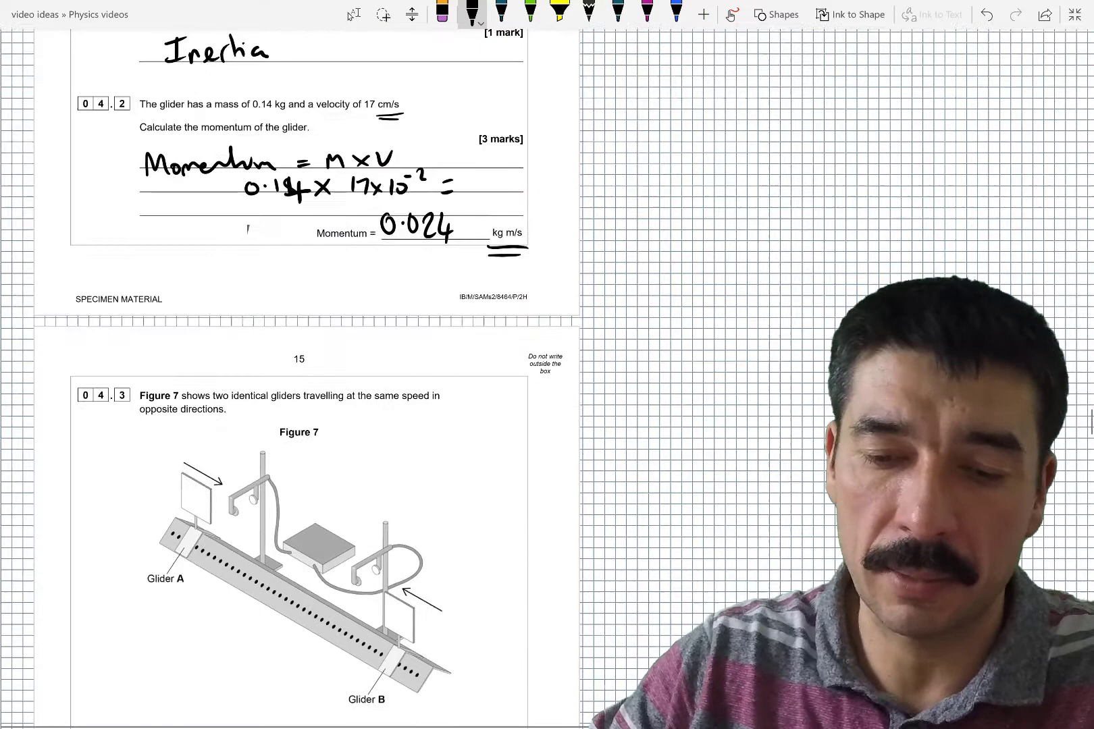
# Step: Underline the 0.024 momentum answer and scroll down to the gliders figure
pyautogui.moveTo(370, 251); pyautogui.dragTo(454, 251)
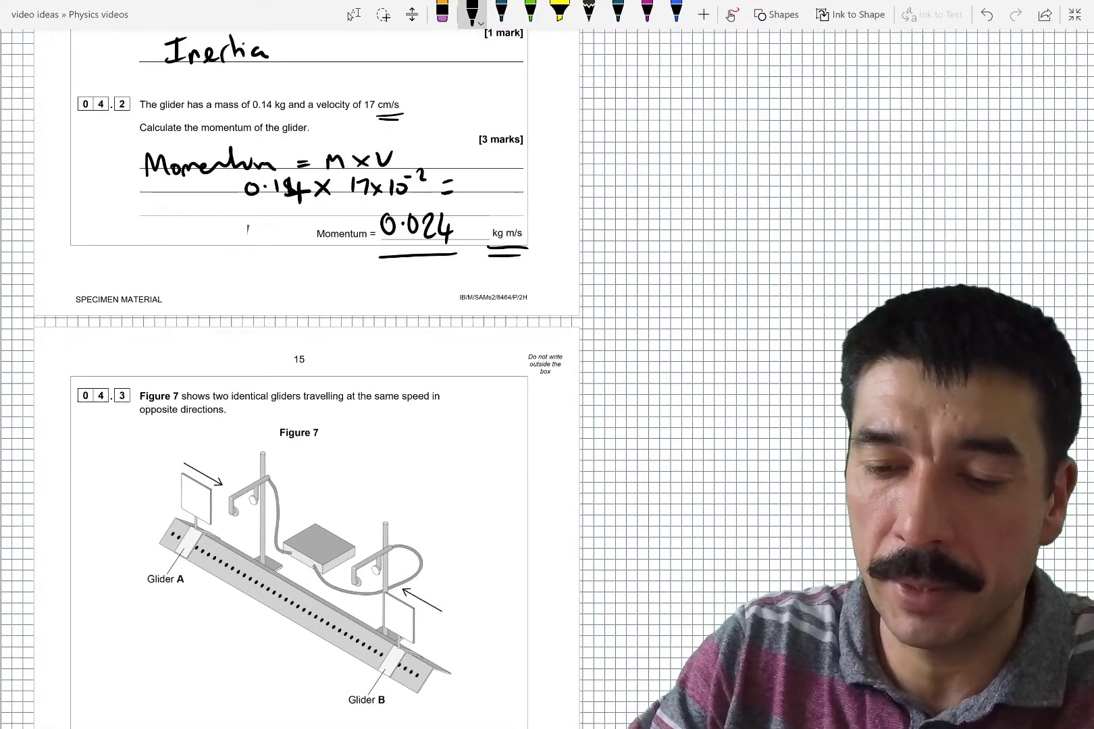
pyautogui.scroll(-3)
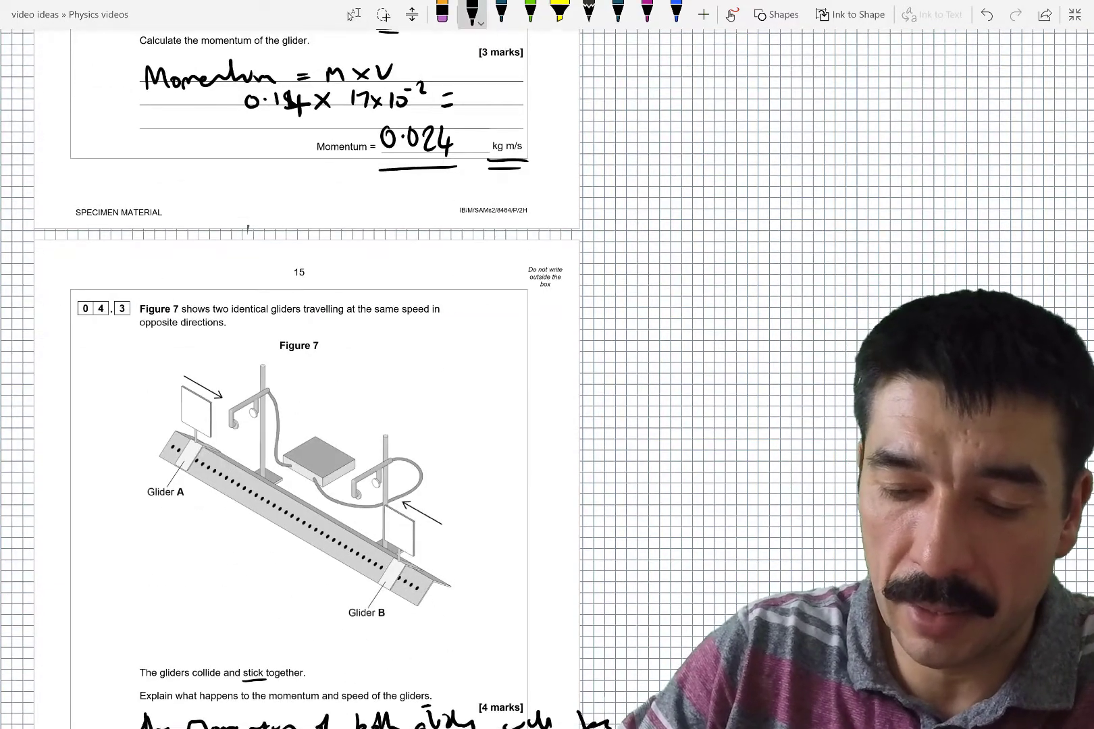
pyautogui.scroll(-3)
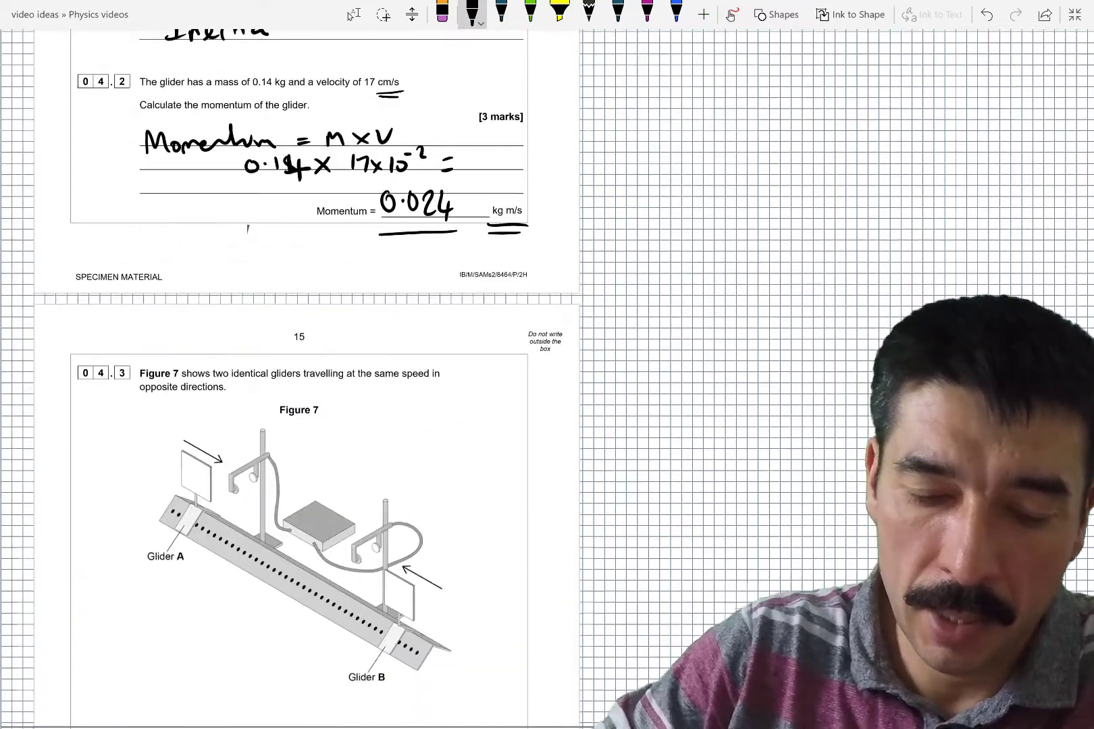
pyautogui.scroll(-3)
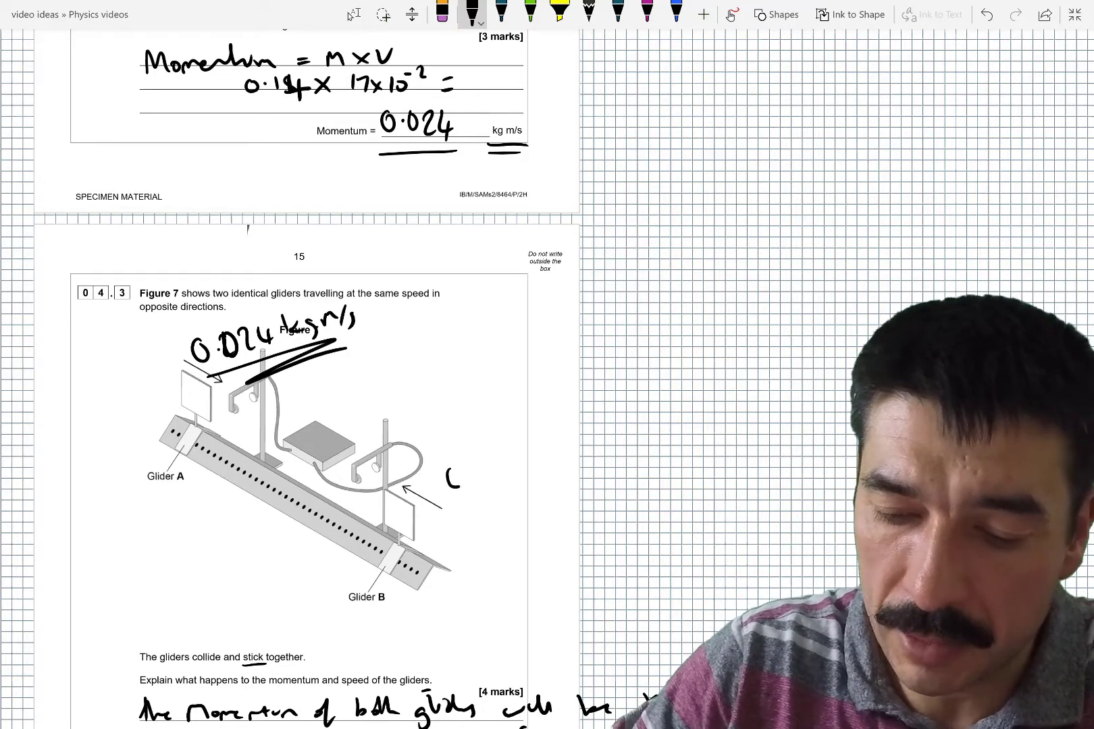
# Step: Label glider B's momentum as −0.024 kg m/s
pyautogui.write('0.024 kgm')
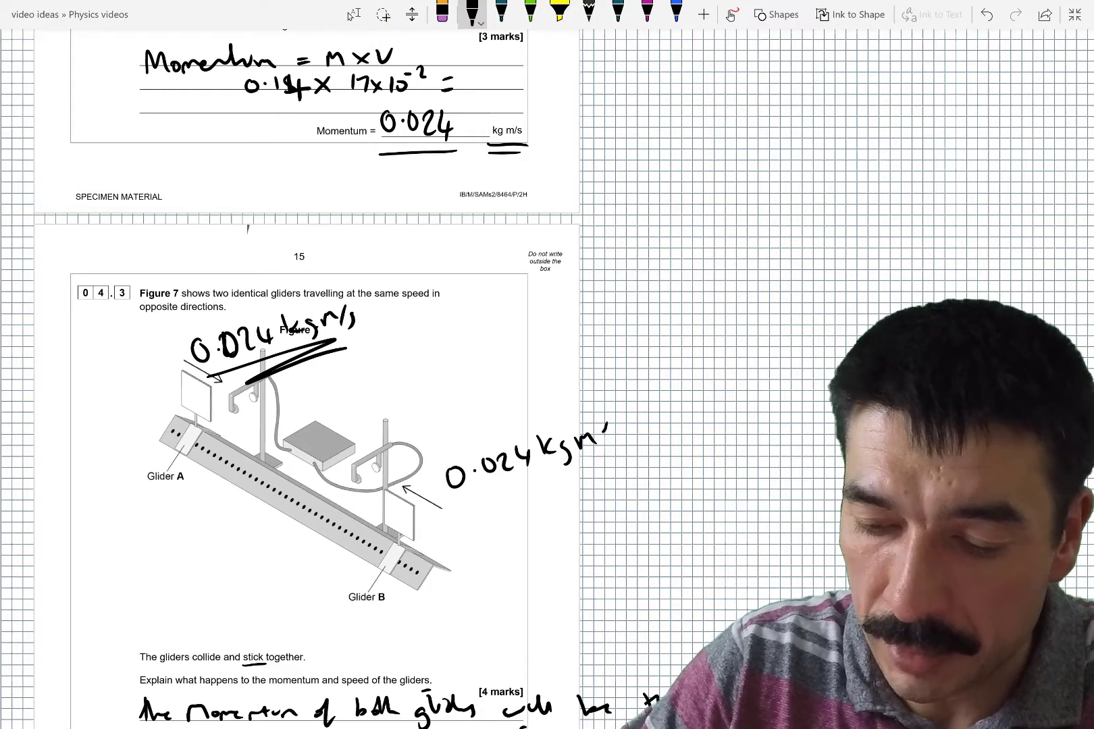
pyautogui.write('/s')
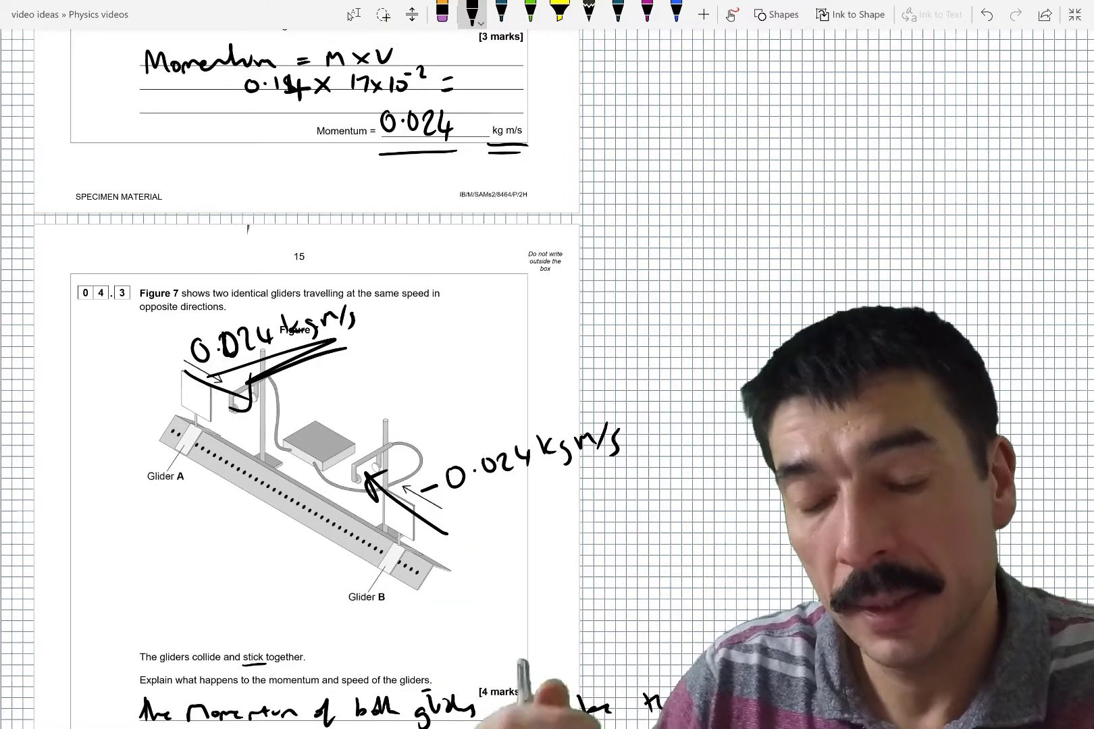
pyautogui.scroll(-3)
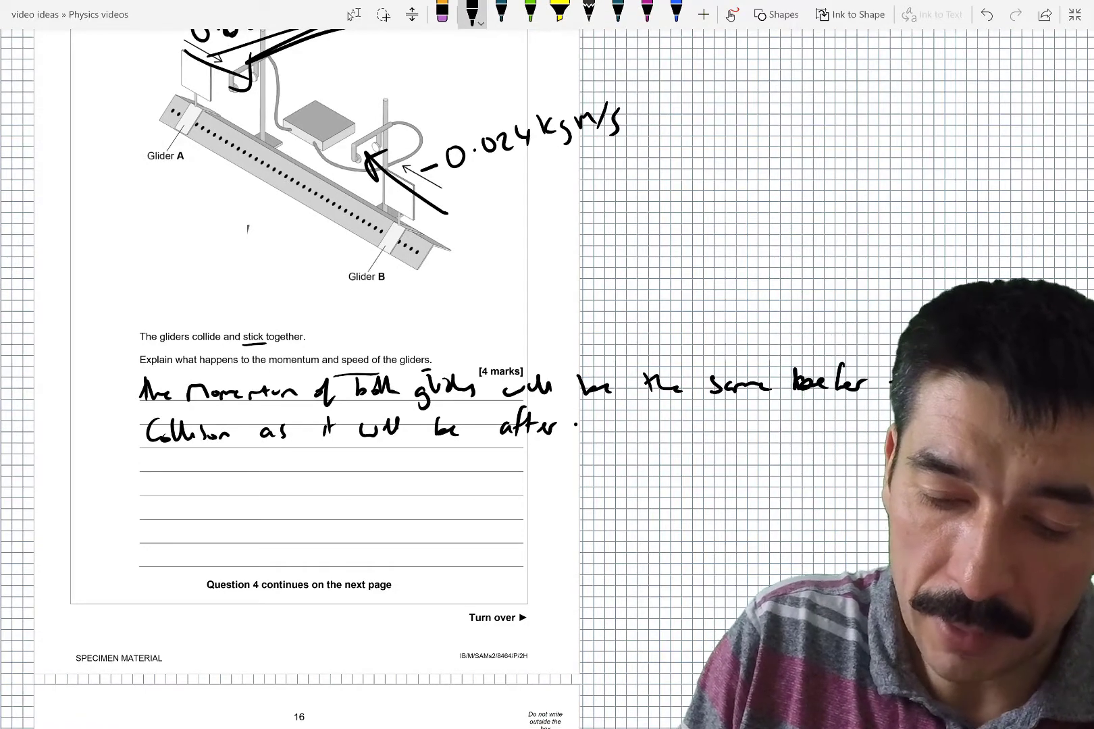
# Step: Underline 'two identical' and 'same speed', then write that the speed after collision is zero
pyautogui.moveTo(279, 377); pyautogui.dragTo(352, 341)
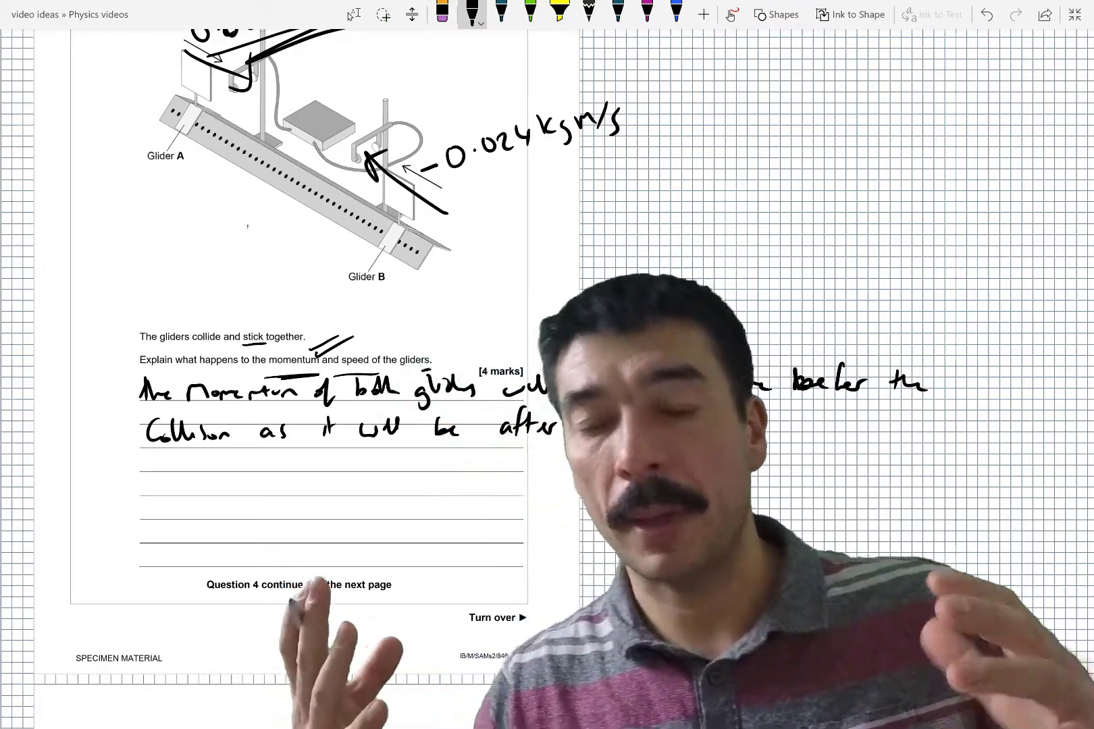
pyautogui.scroll(-3)
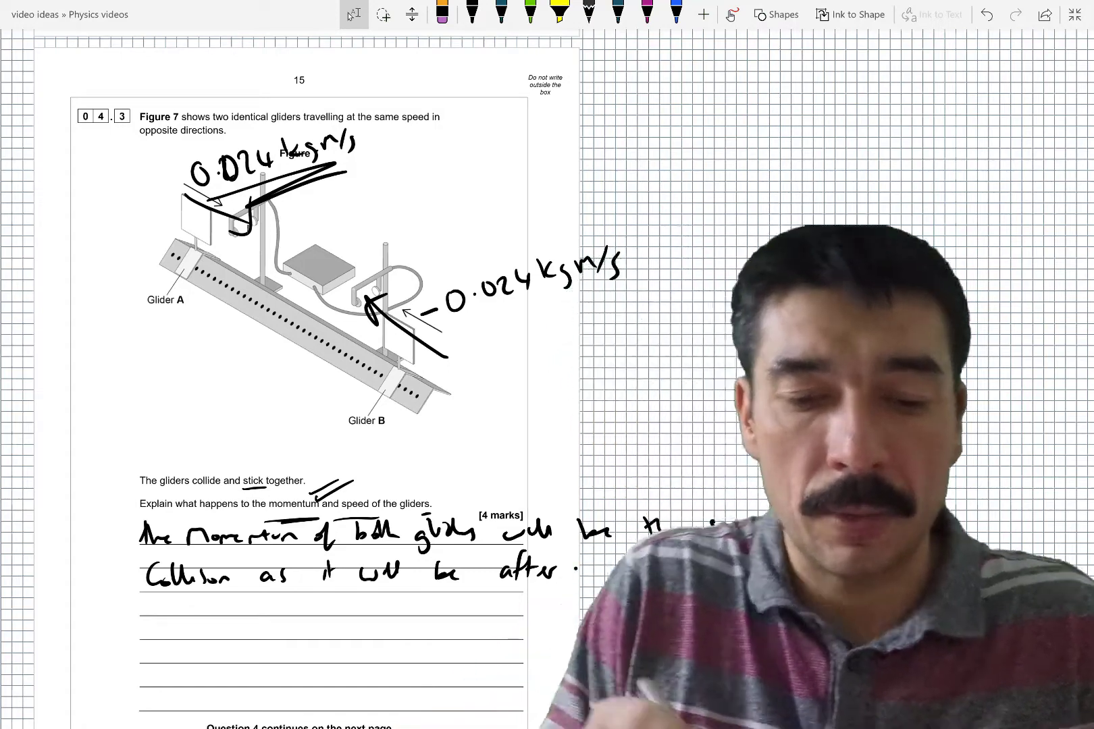
pyautogui.click(471, 14)
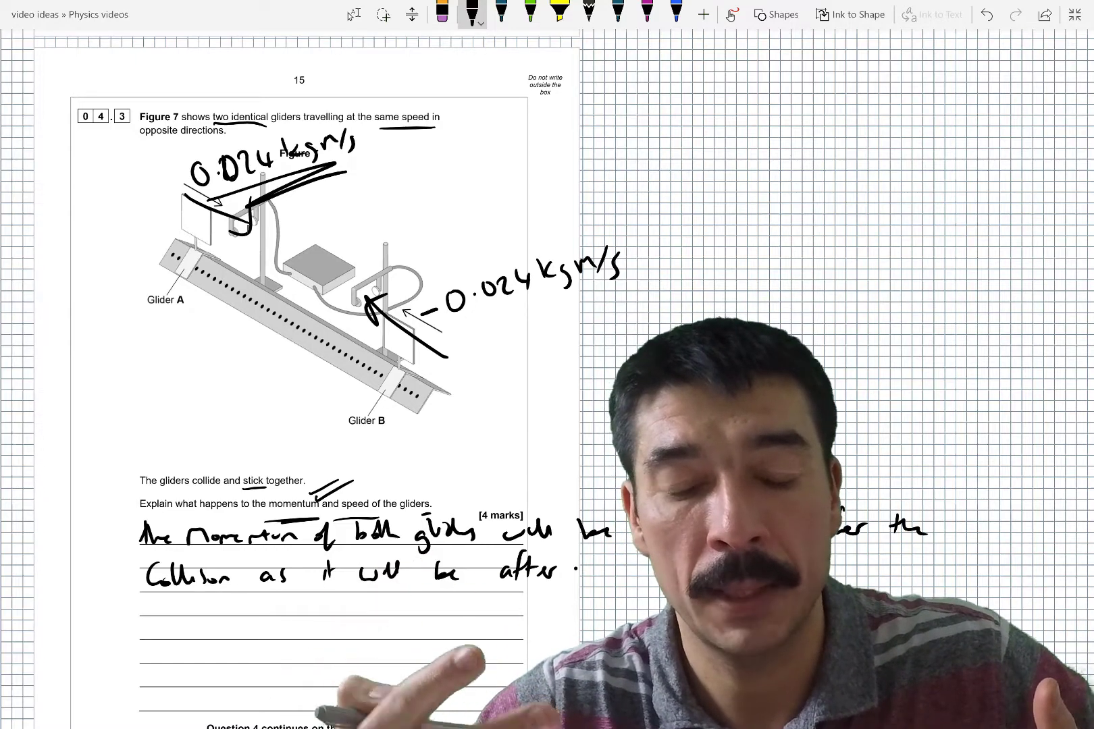
pyautogui.scroll(-3)
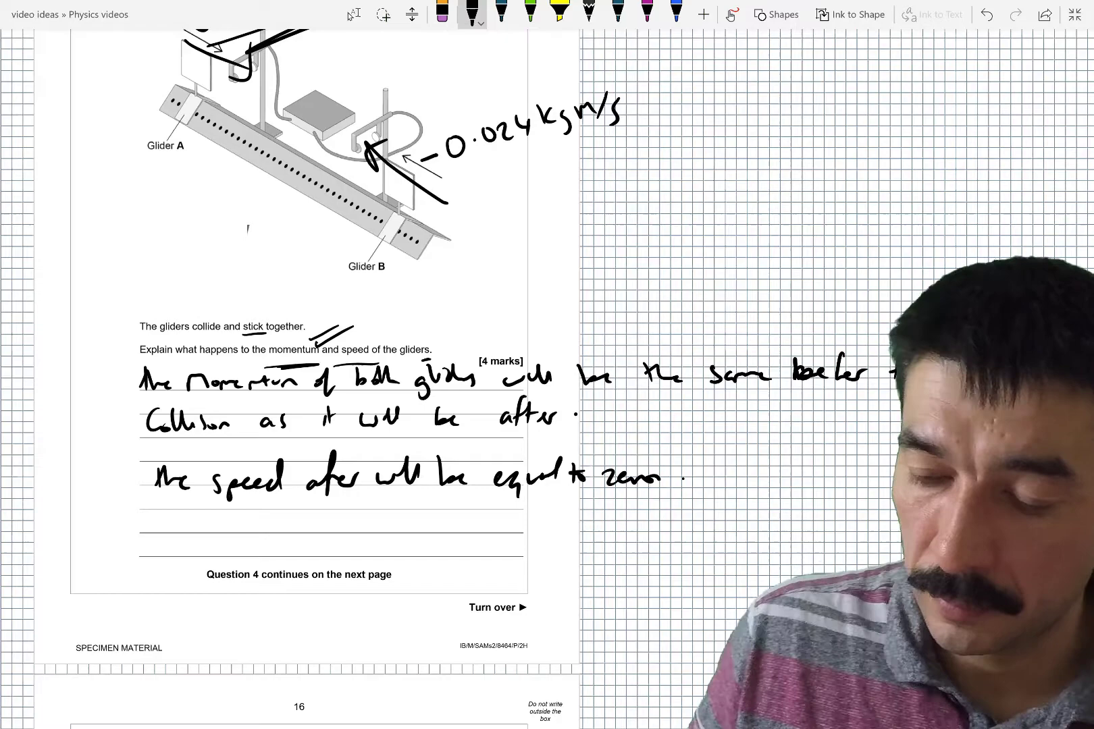
pyautogui.scroll(-3)
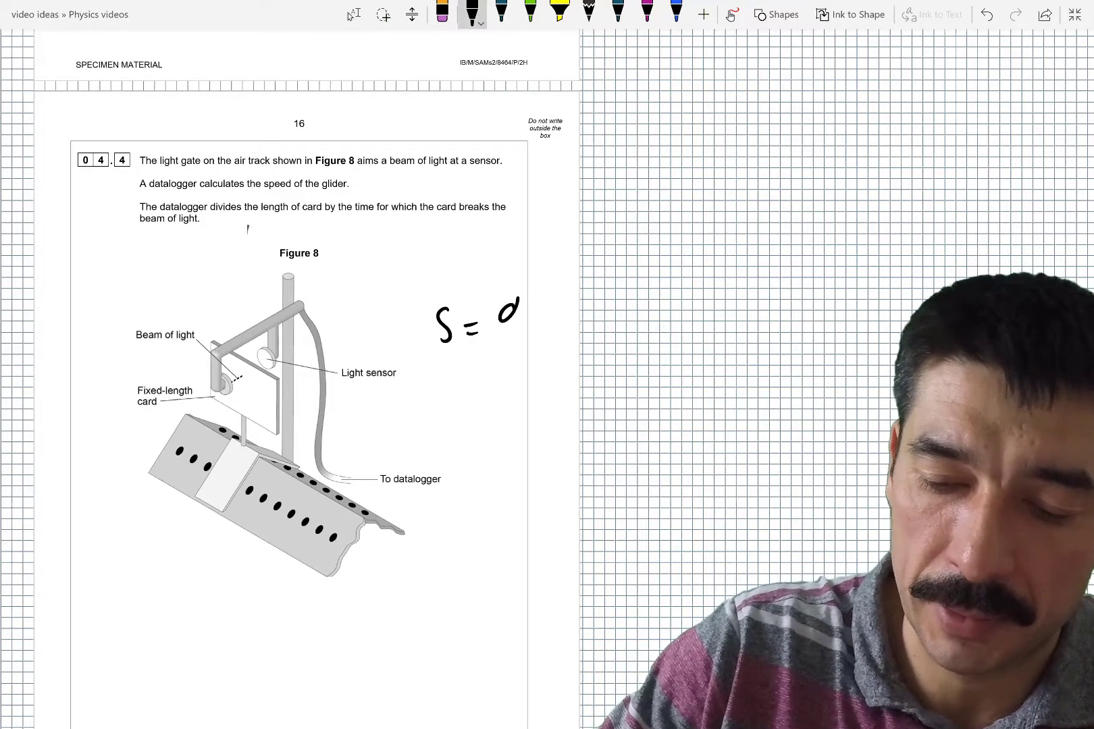
# Step: Write s = d/t, mark the card's length in Figure 8, and scroll to page 17
pyautogui.moveTo(520, 342); pyautogui.dragTo(519, 377)
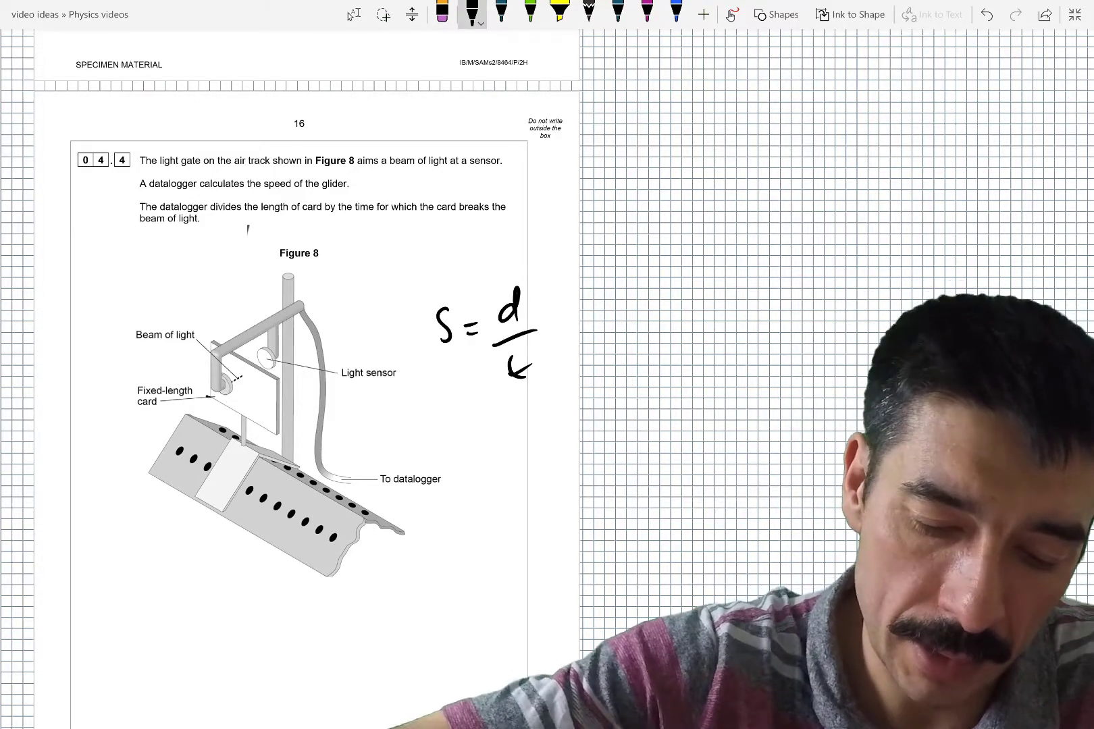
pyautogui.moveTo(216, 398); pyautogui.dragTo(268, 408)
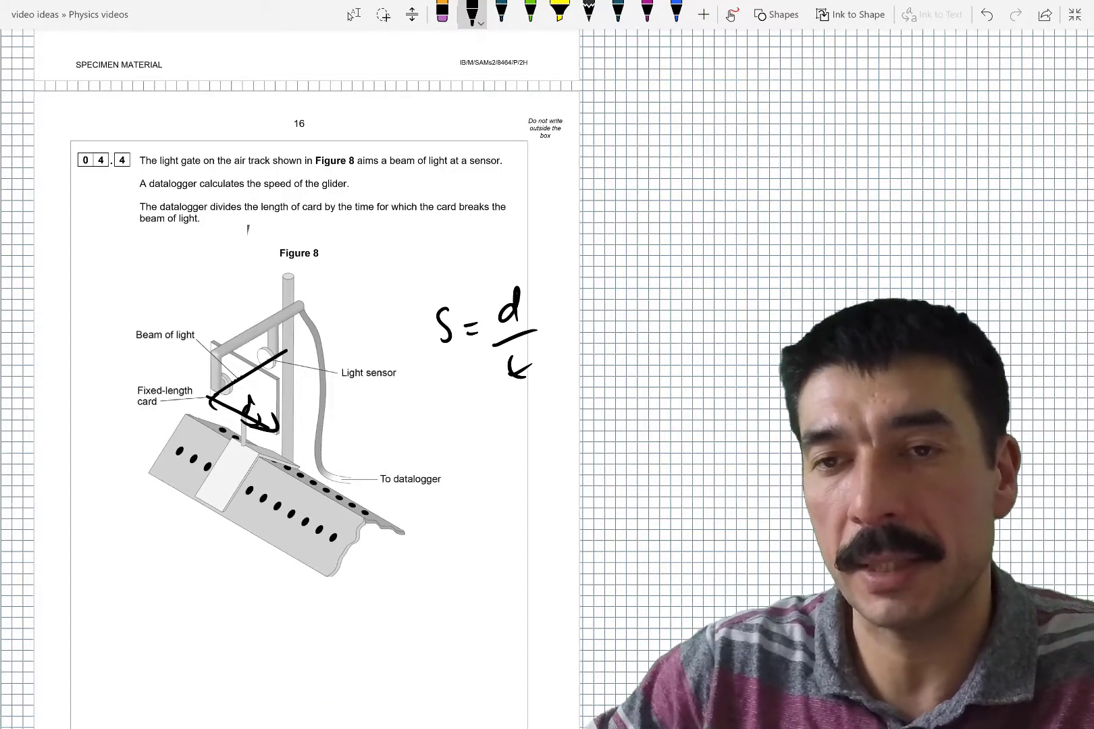
pyautogui.scroll(-3)
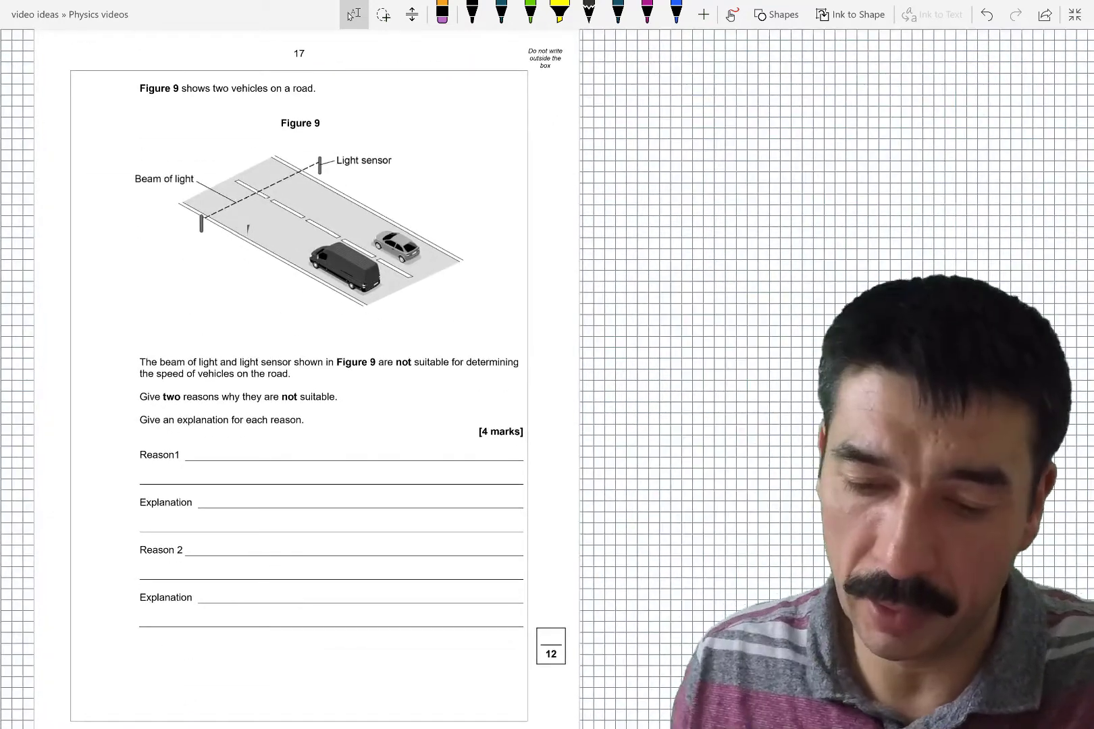
# Step: Draw length arrows labelled l beside the van and the car in Figure 9
pyautogui.click(471, 15)
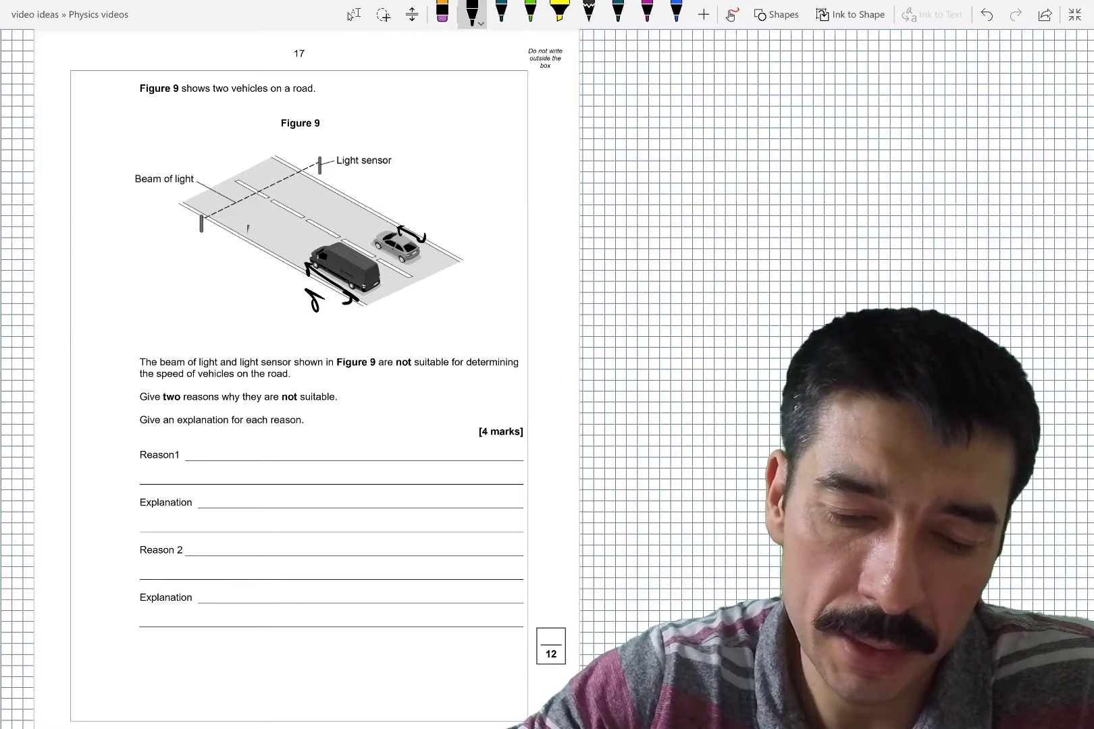
pyautogui.moveTo(397, 237); pyautogui.dragTo(425, 209)
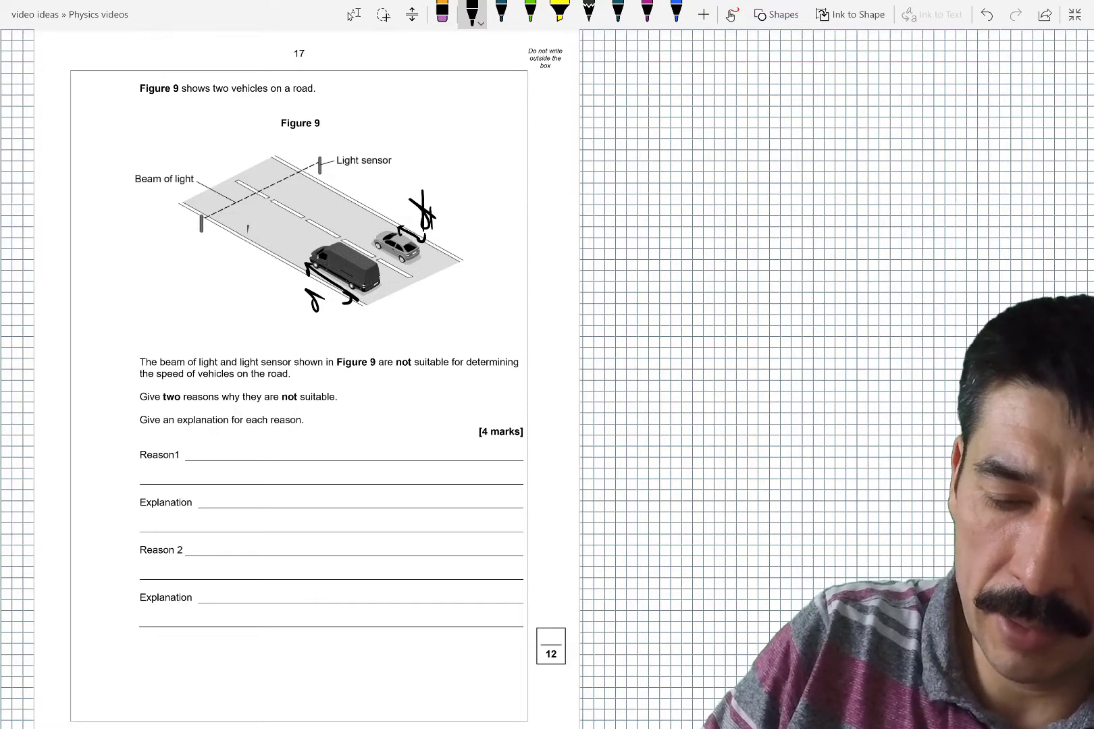
# Step: Write Reason 1: vehicle lengths differ, so the distance for speed is not known
pyautogui.click(213, 446)
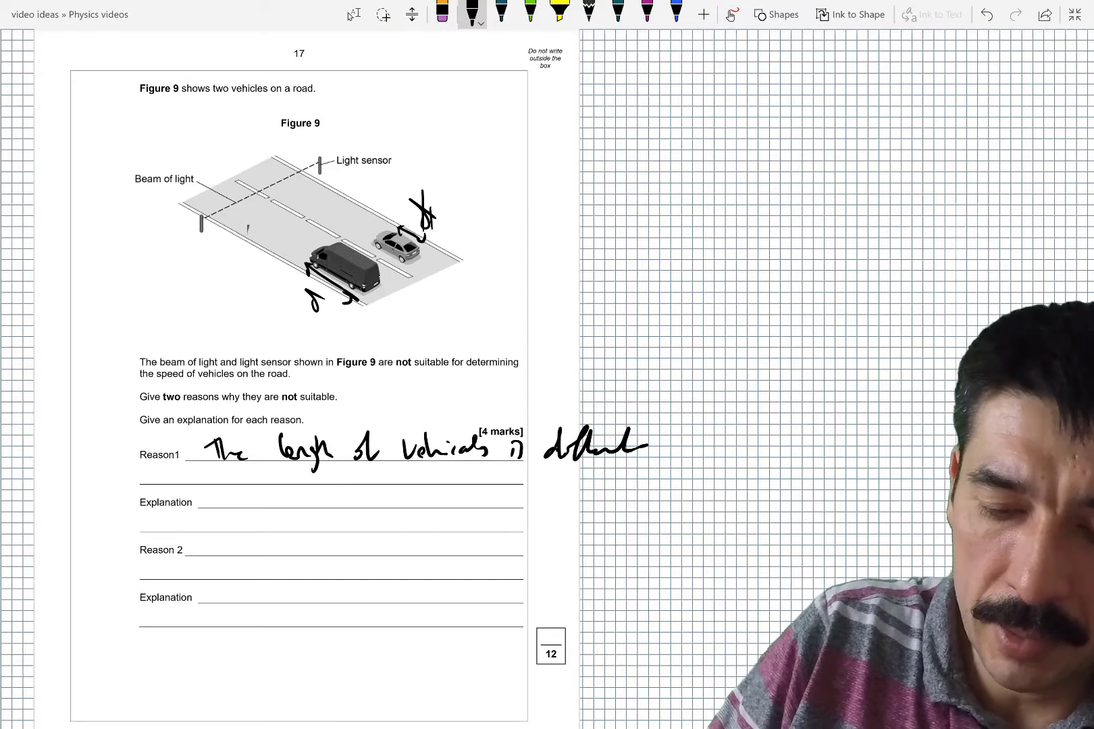
pyautogui.write('the')
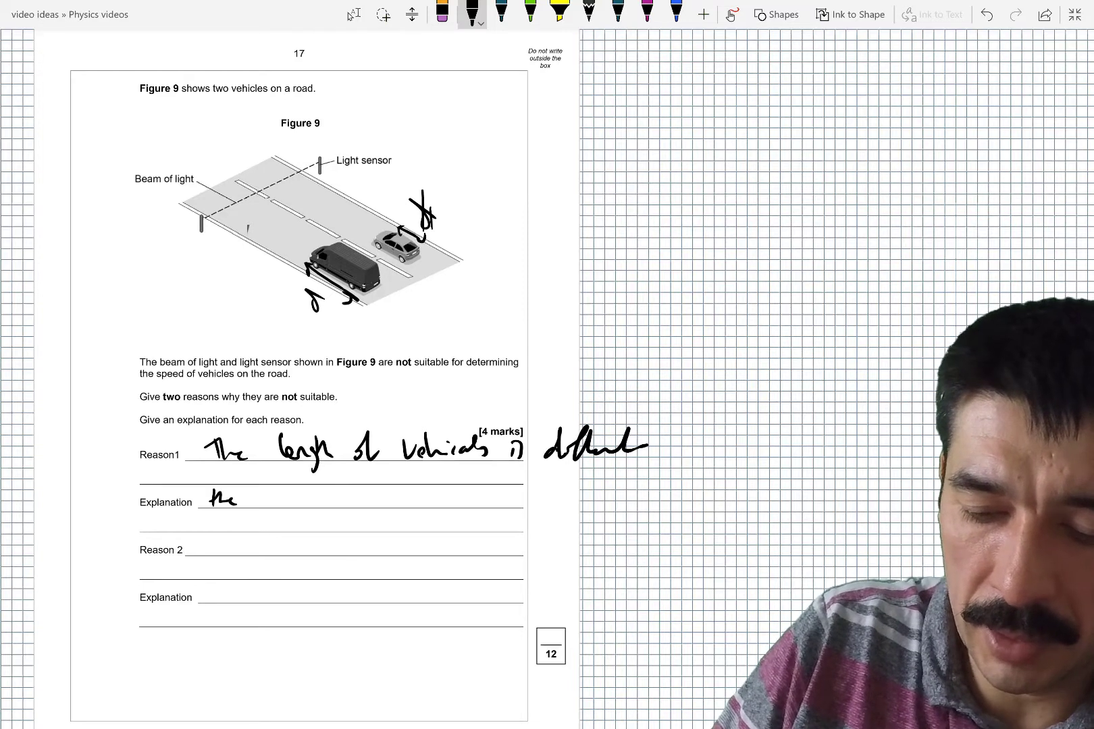
pyautogui.write('distance used calculate speed is')
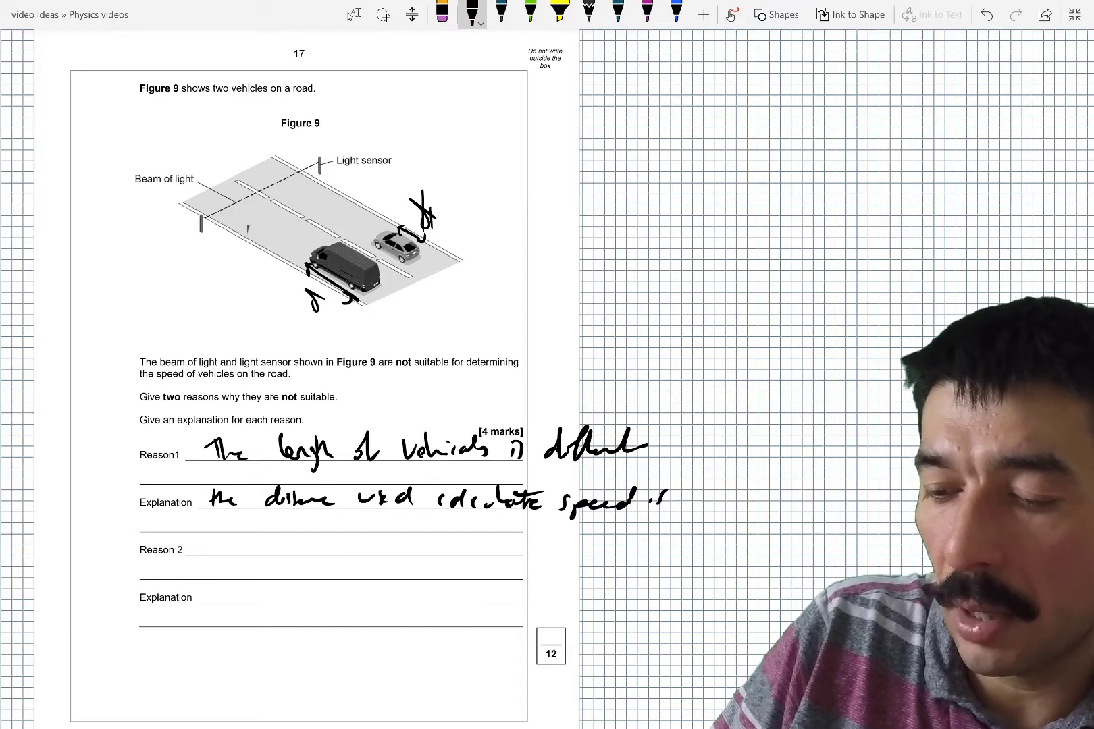
pyautogui.write('not know for all v')
pyautogui.click(354, 546)
pyautogui.write('the beam')
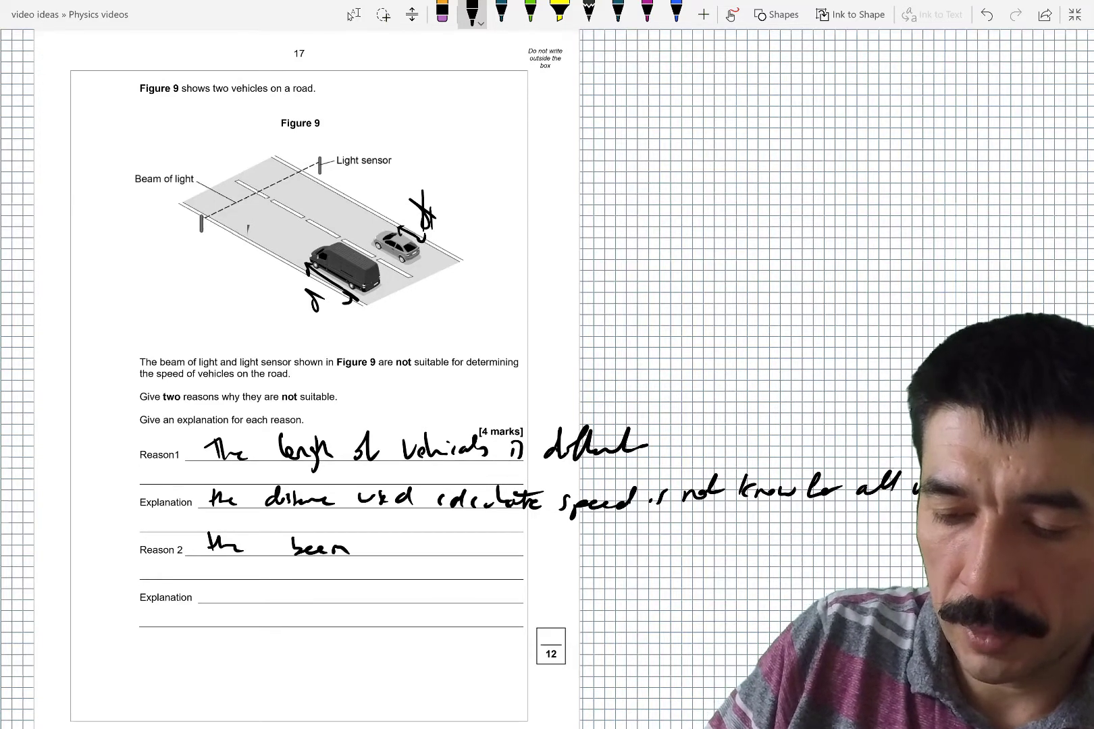
# Step: Handwrite Reason 2: the beam could be broken by multiple vehicles
pyautogui.write('coulo')
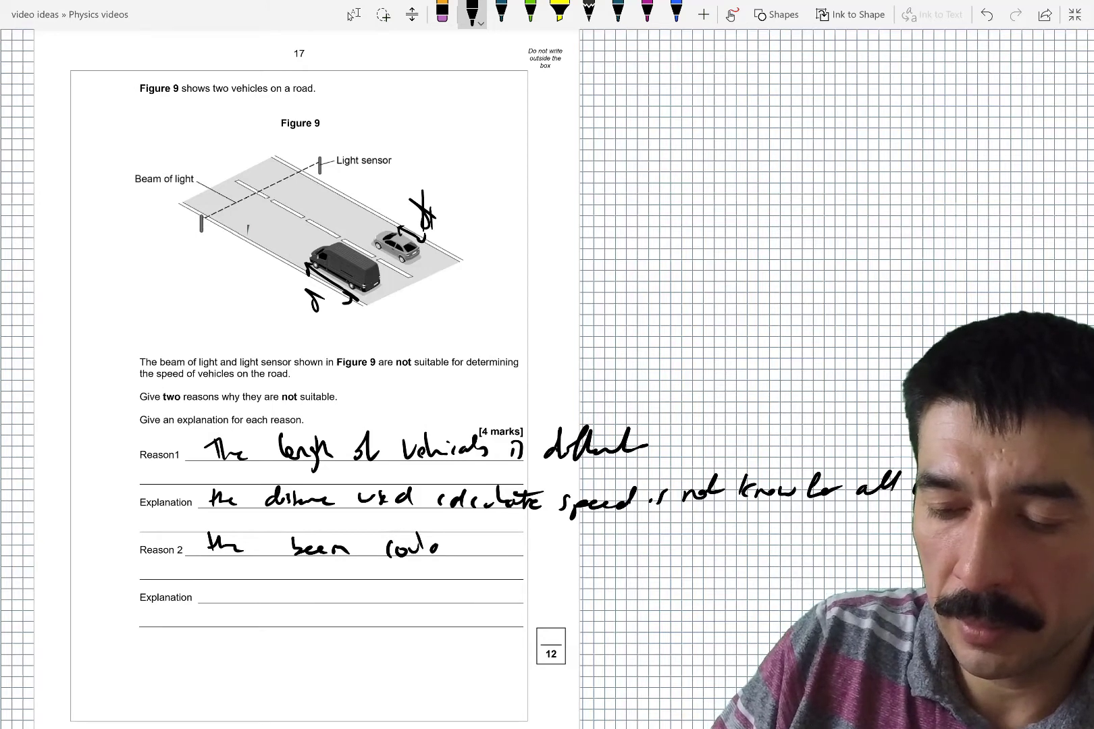
pyautogui.write('broken by')
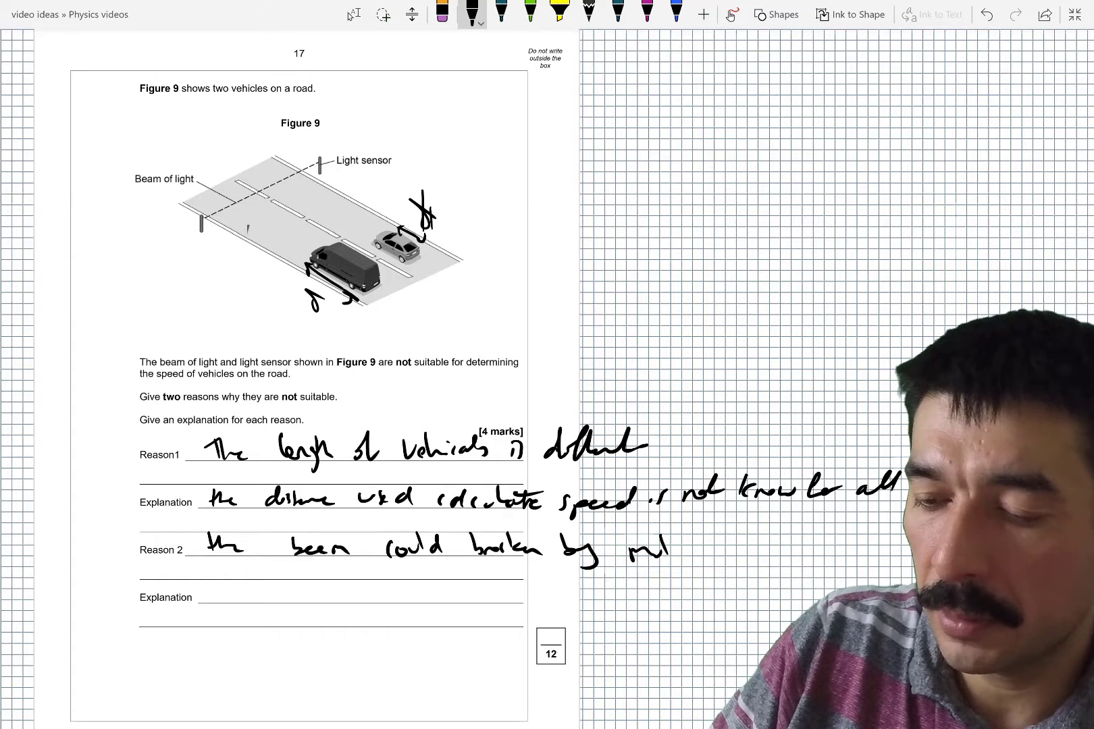
pyautogui.write('multiple')
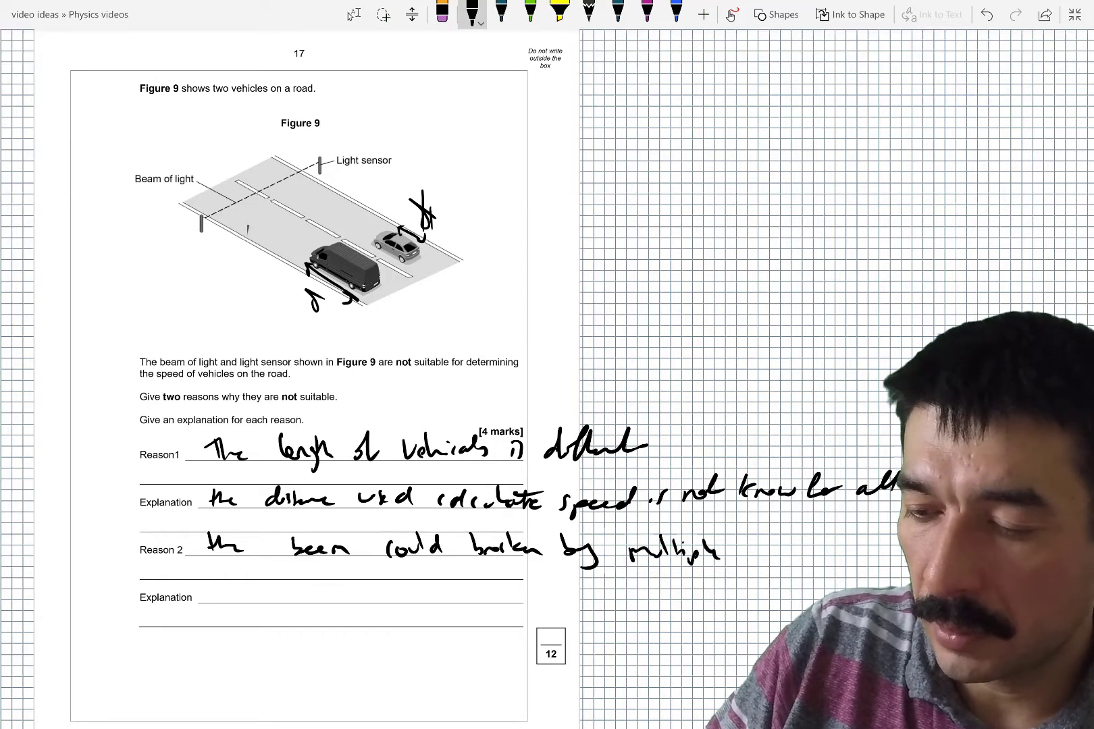
pyautogui.write('vehicles')
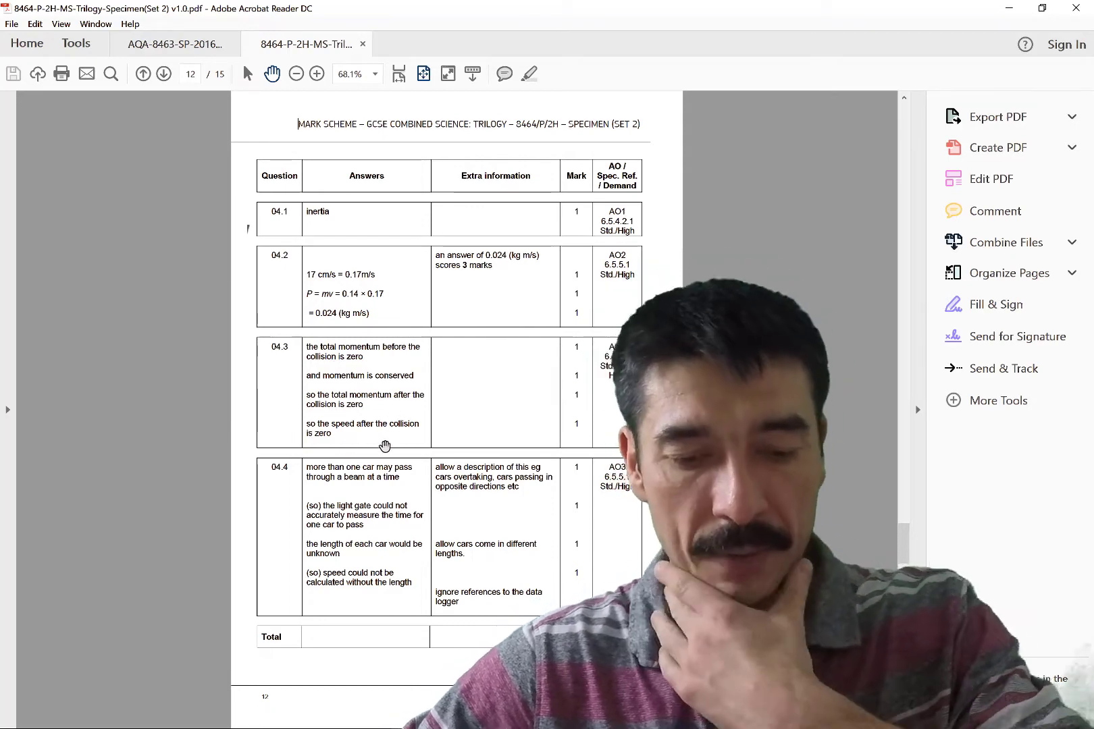
# Step: Advance the mark scheme to page 13 for the question 05 answers
pyautogui.click(164, 73)
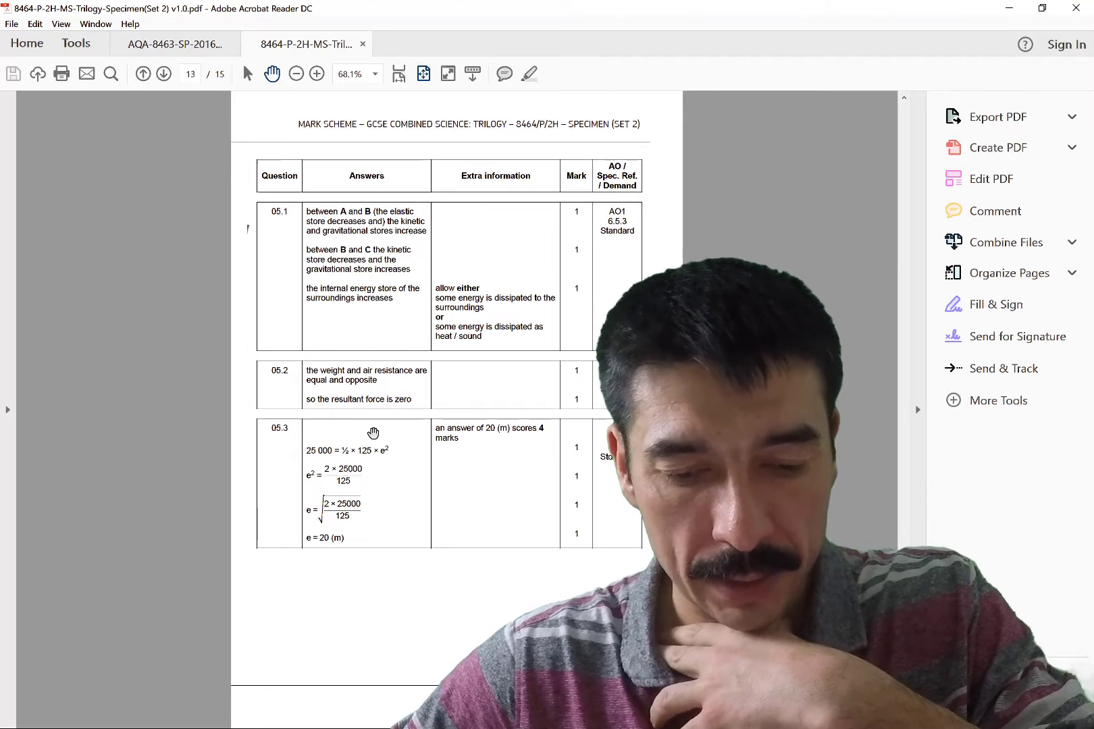